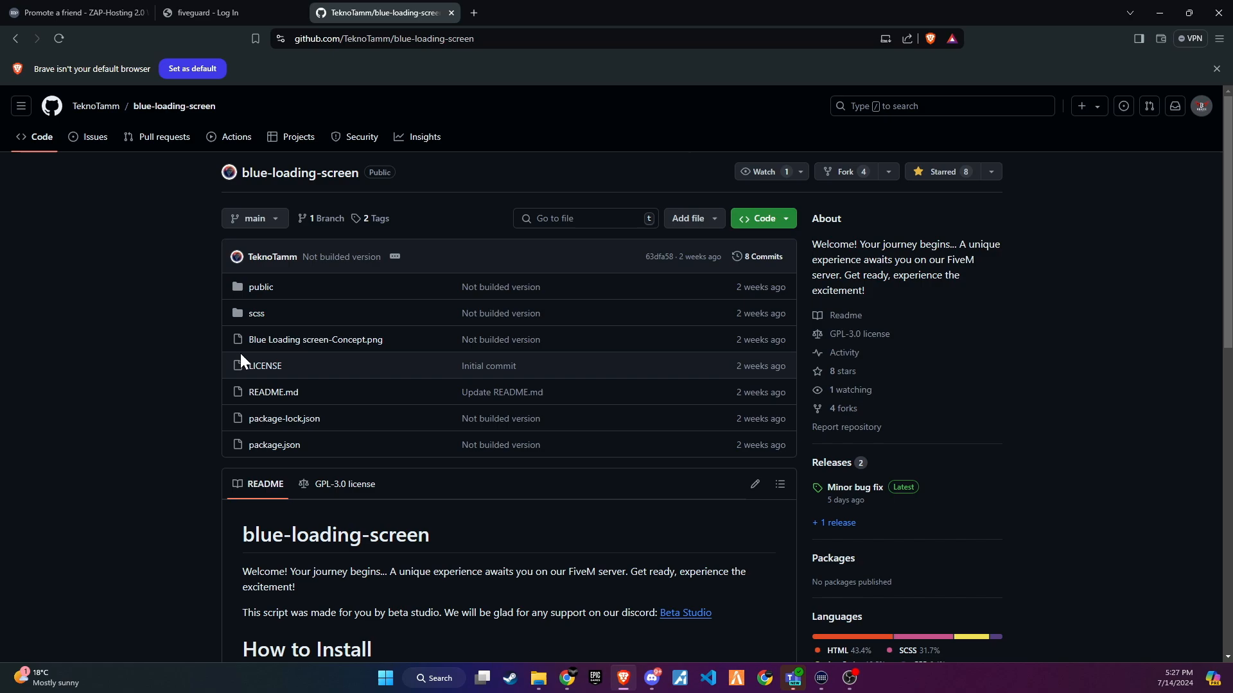
{"action": "mouse_move", "coordinate": [882, 376]}
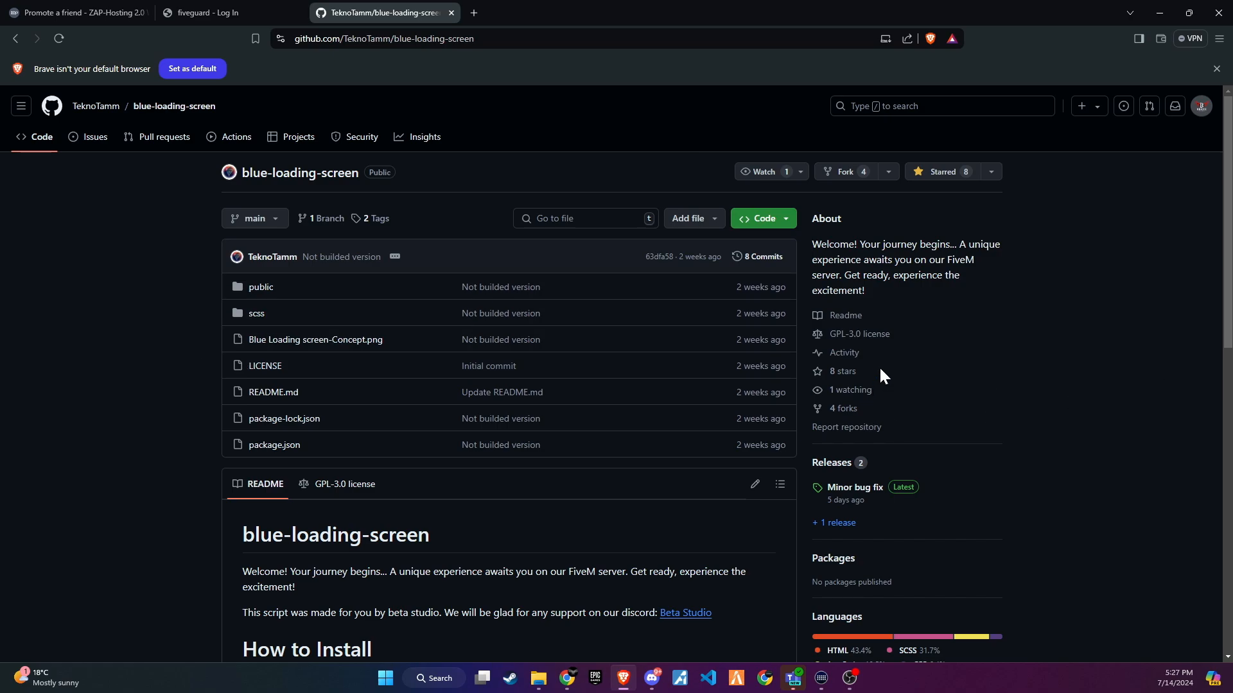
{"action": "mouse_move", "coordinate": [783, 222]}
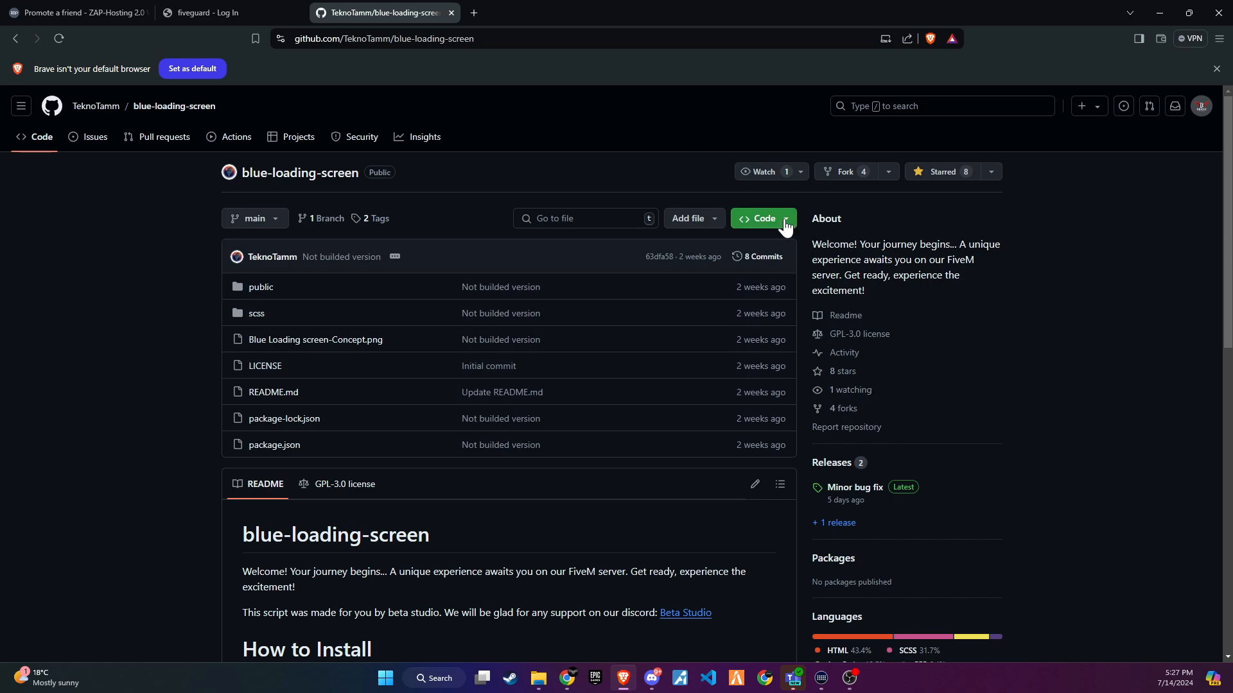
Step: Open the latest 'Minor bug fix' release from the repository's Releases sidebar
{"action": "scroll", "scroll_direction": "down", "scroll_amount": 3}
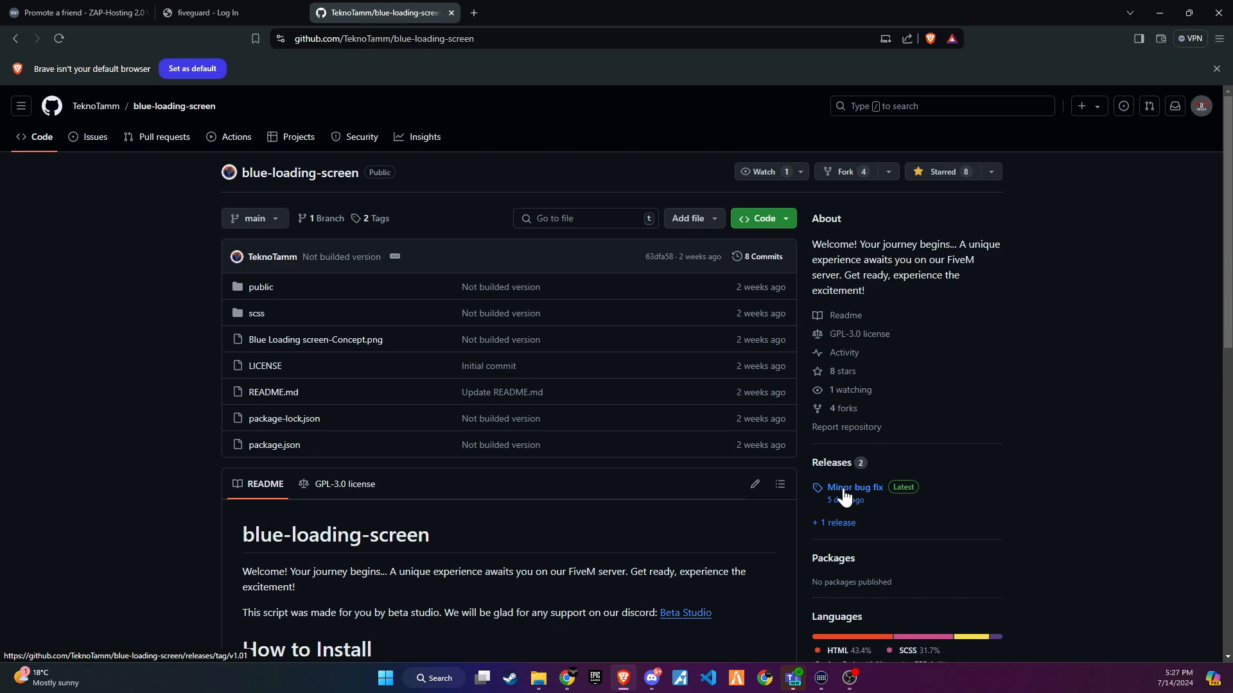
{"action": "left_click", "coordinate": [853, 488]}
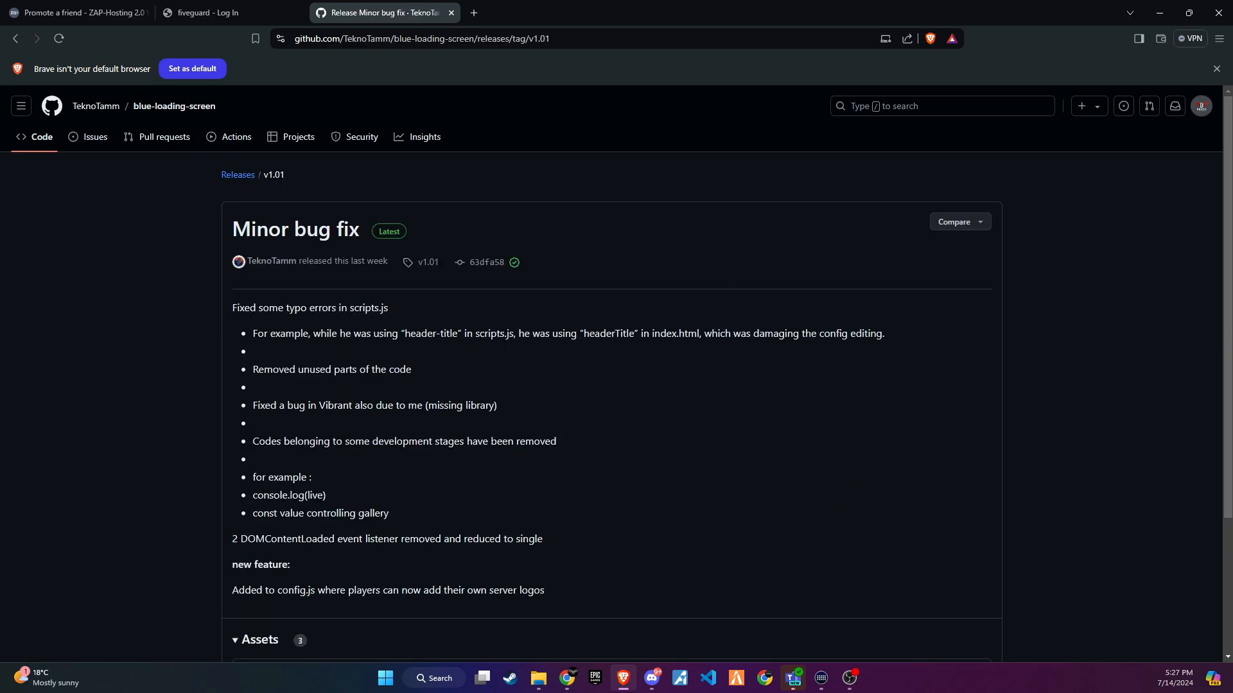
Step: Download bs_loadingscreen.rar from the release assets into the 'youtube scripts' folder
{"action": "scroll", "scroll_direction": "down", "scroll_amount": 3}
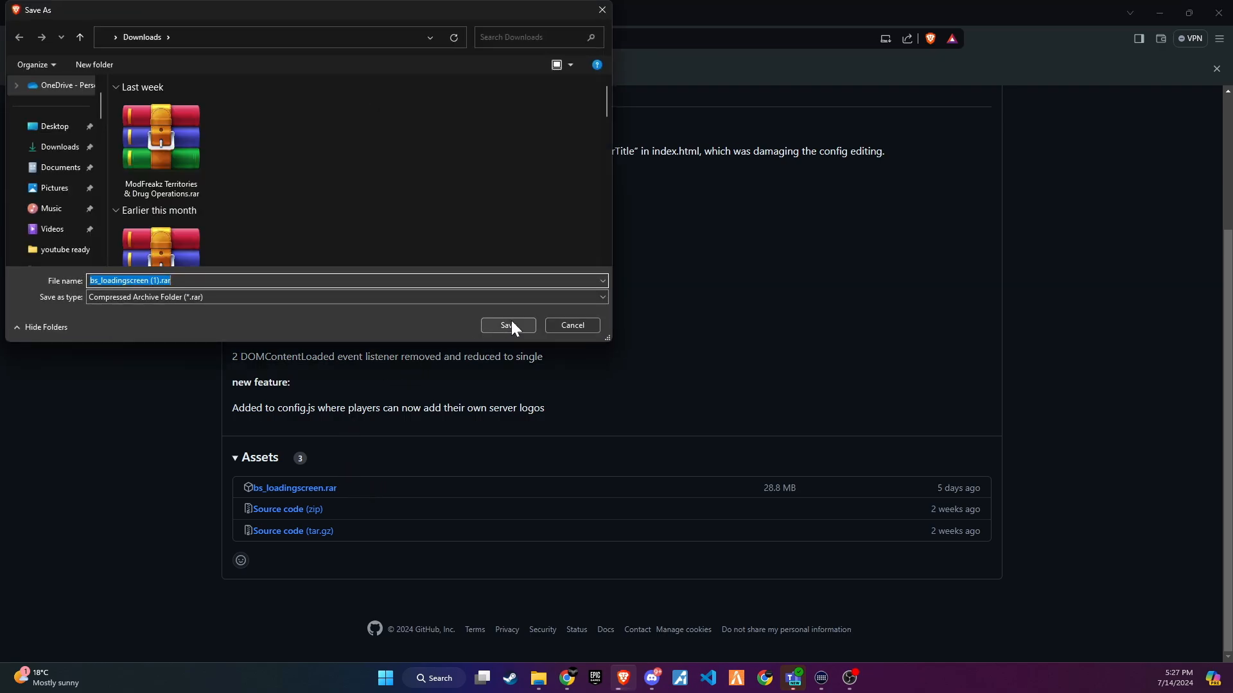
{"action": "left_click", "coordinate": [507, 325]}
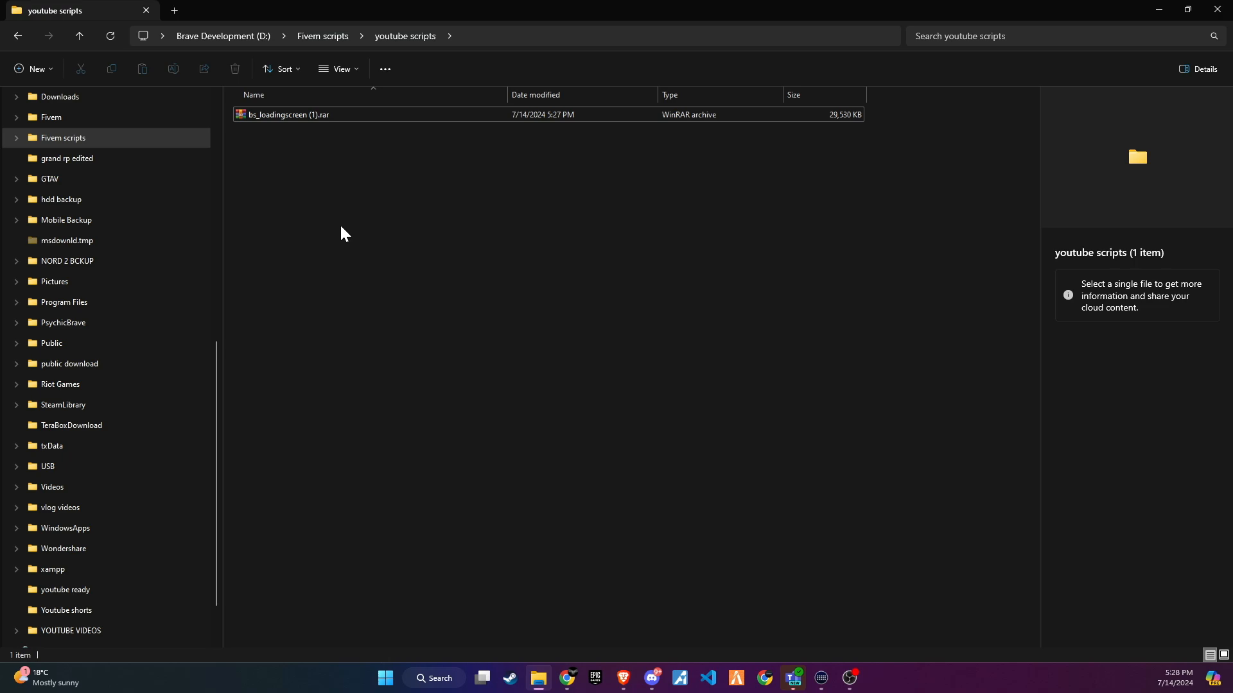
Step: Extract the downloaded .rar here with WinRAR and reach the QBCoreFramework resources folder
{"action": "right_click", "coordinate": [289, 114]}
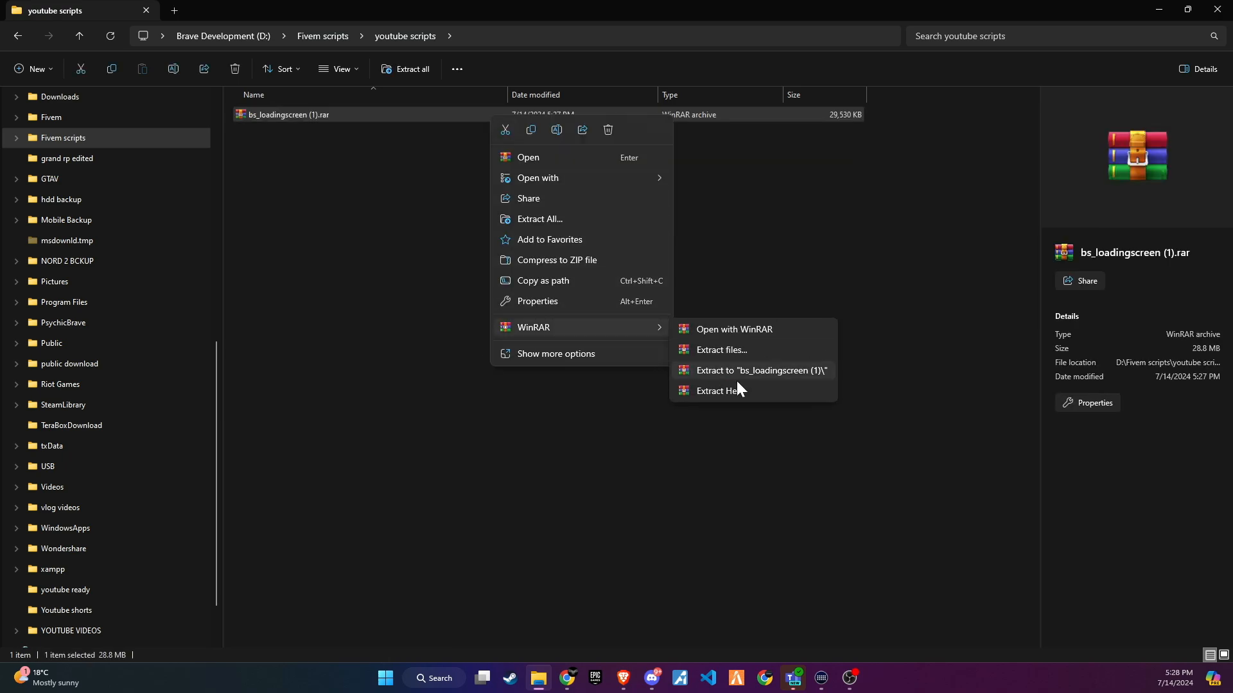
{"action": "left_click", "coordinate": [344, 172]}
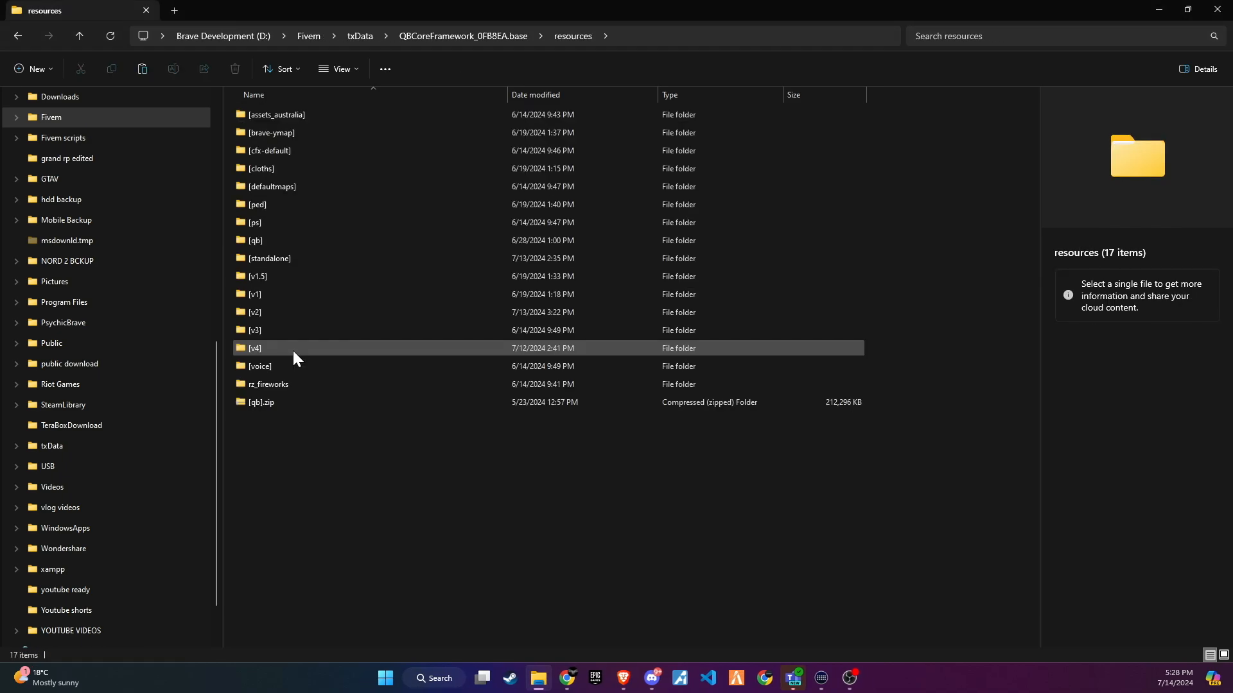
Step: Enter the [v4] resources category and open the extracted bs_loadingscreen folder
{"action": "double_click", "coordinate": [254, 348]}
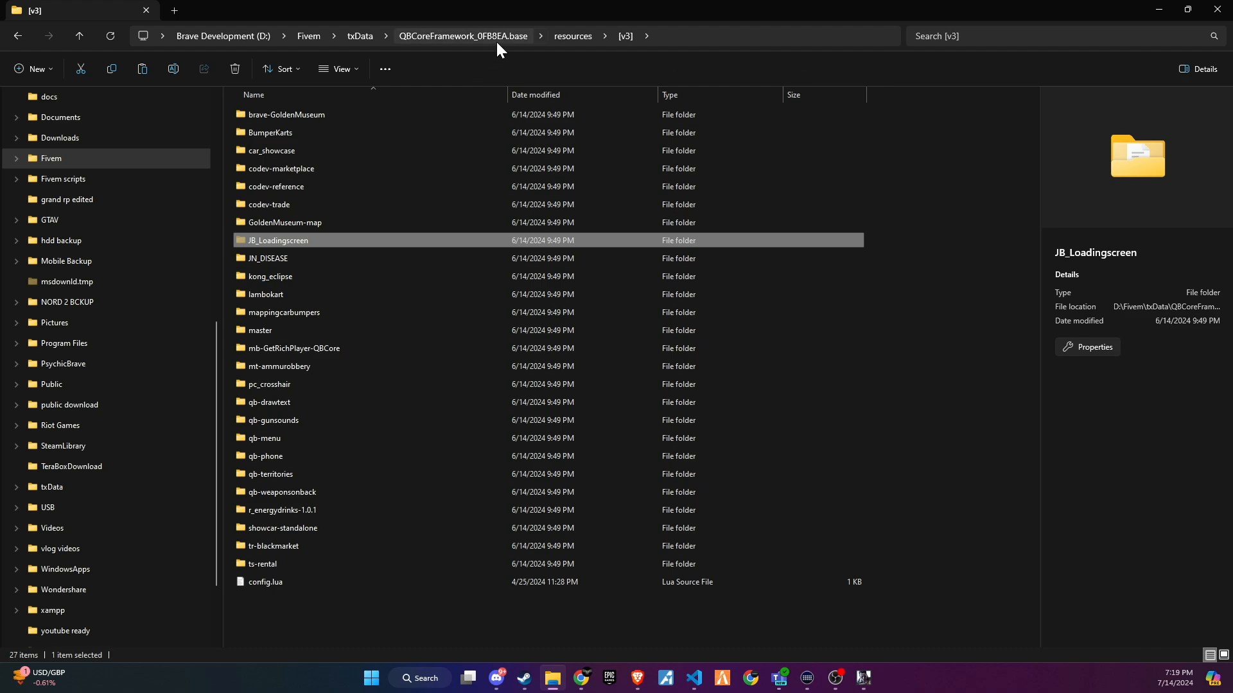
{"action": "left_click", "coordinate": [462, 36]}
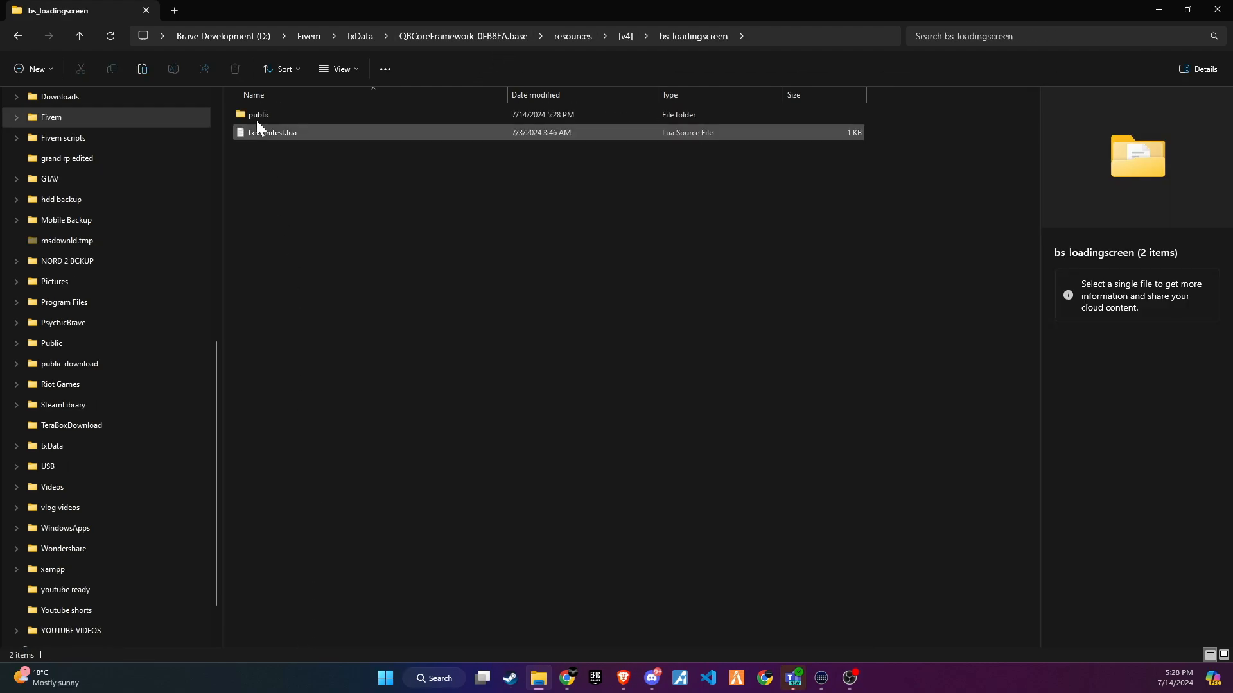
Step: Browse the loading screen's public/images folder as large thumbnails
{"action": "double_click", "coordinate": [258, 114]}
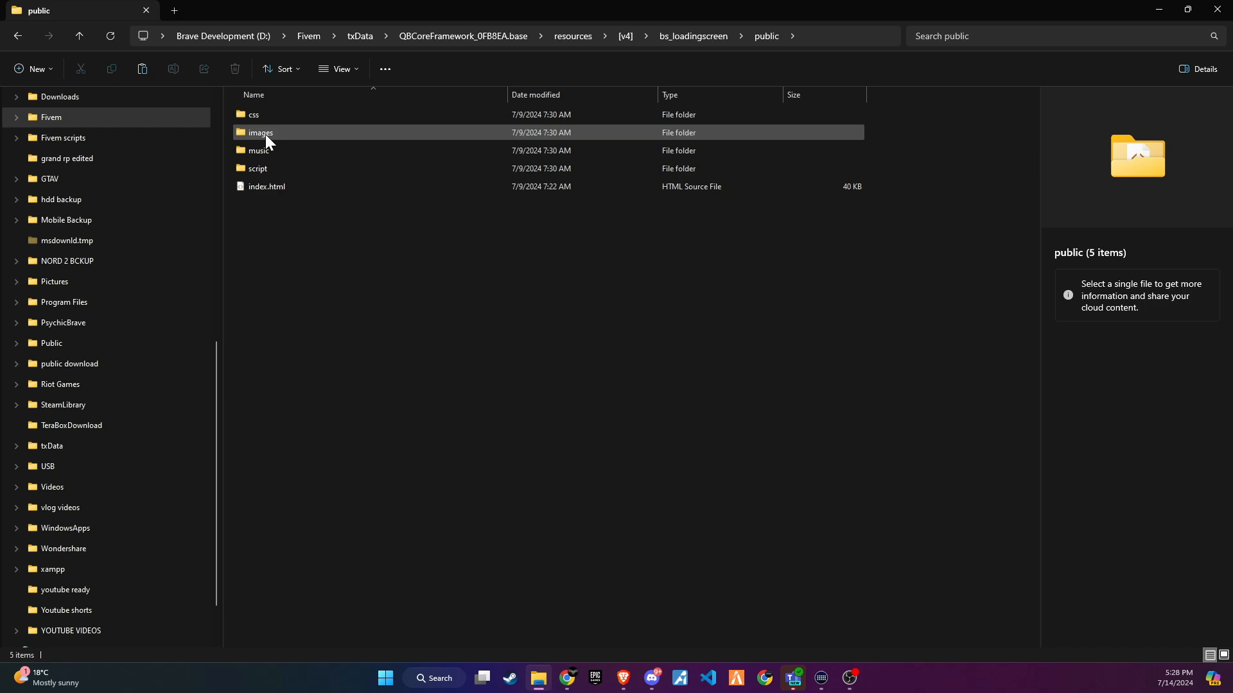
{"action": "double_click", "coordinate": [260, 132]}
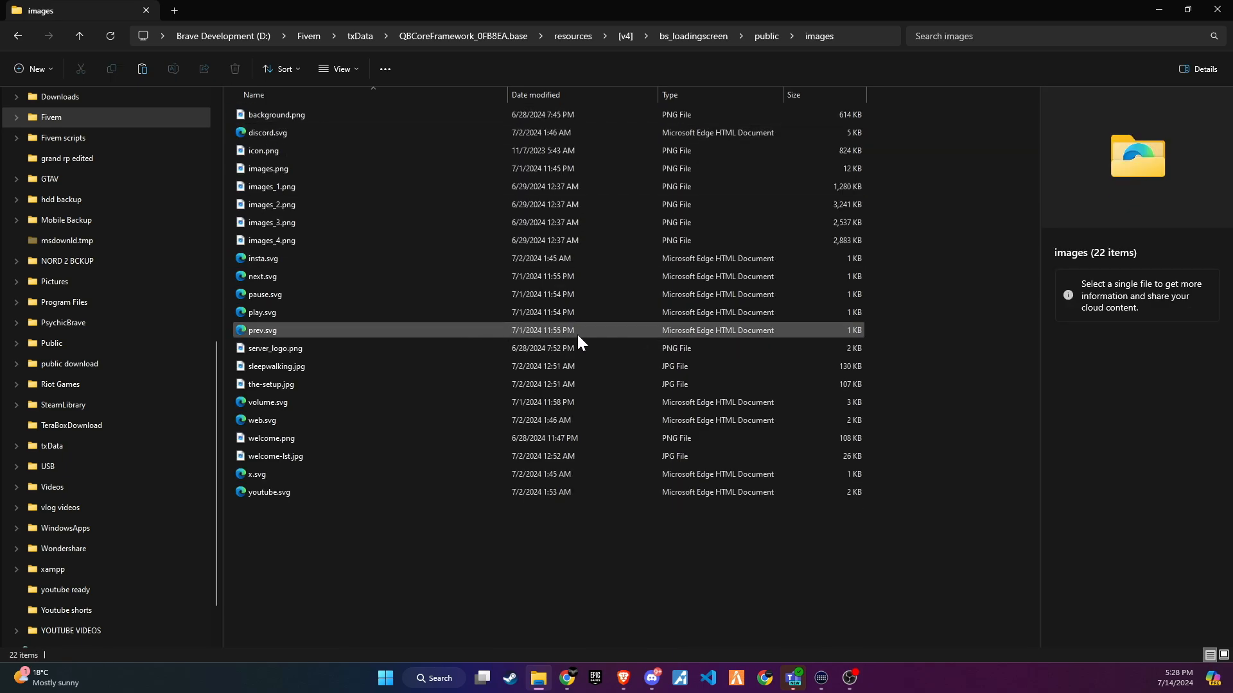
{"action": "left_click", "coordinate": [338, 70]}
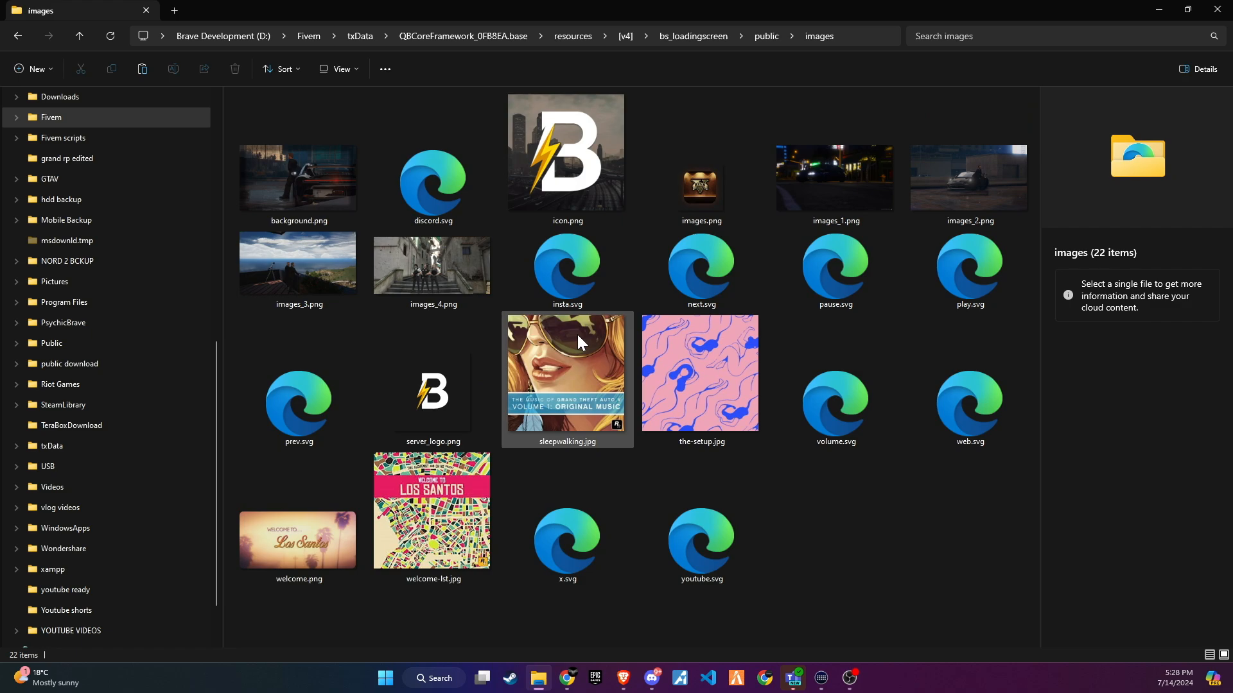
{"action": "left_click", "coordinate": [18, 36]}
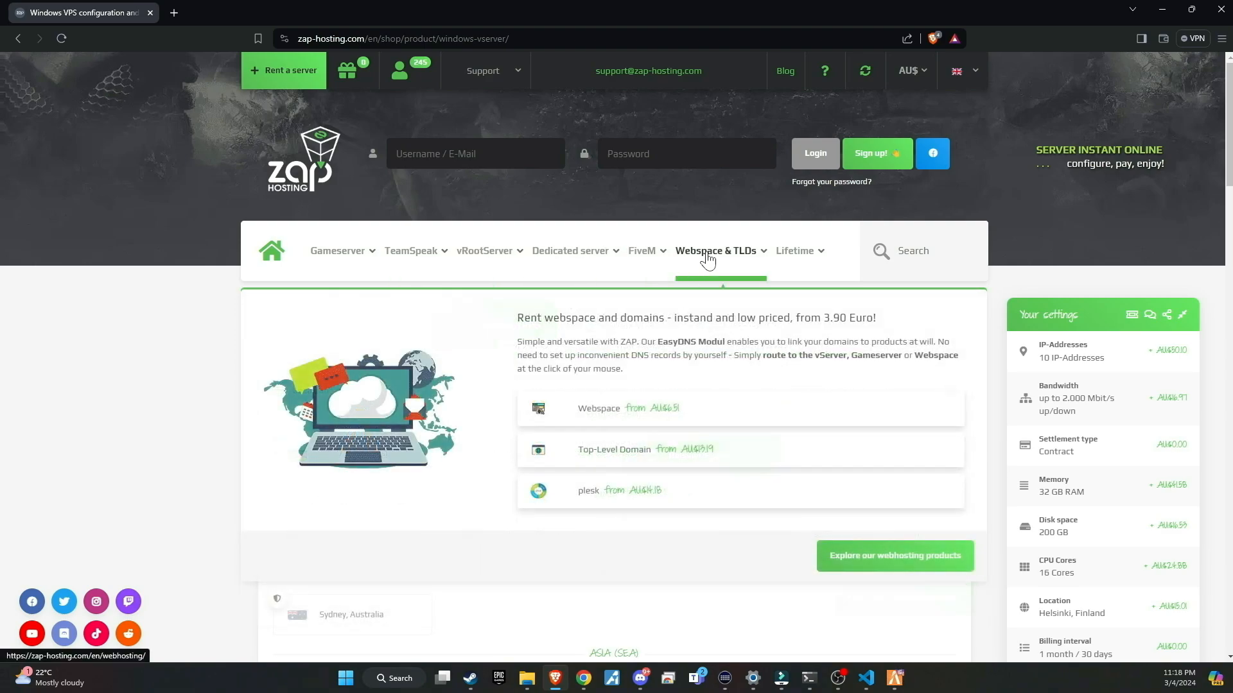
Step: View ZAP-Hosting's lifetime Windows VServer offerings and sign-up page
{"action": "left_click", "coordinate": [799, 250]}
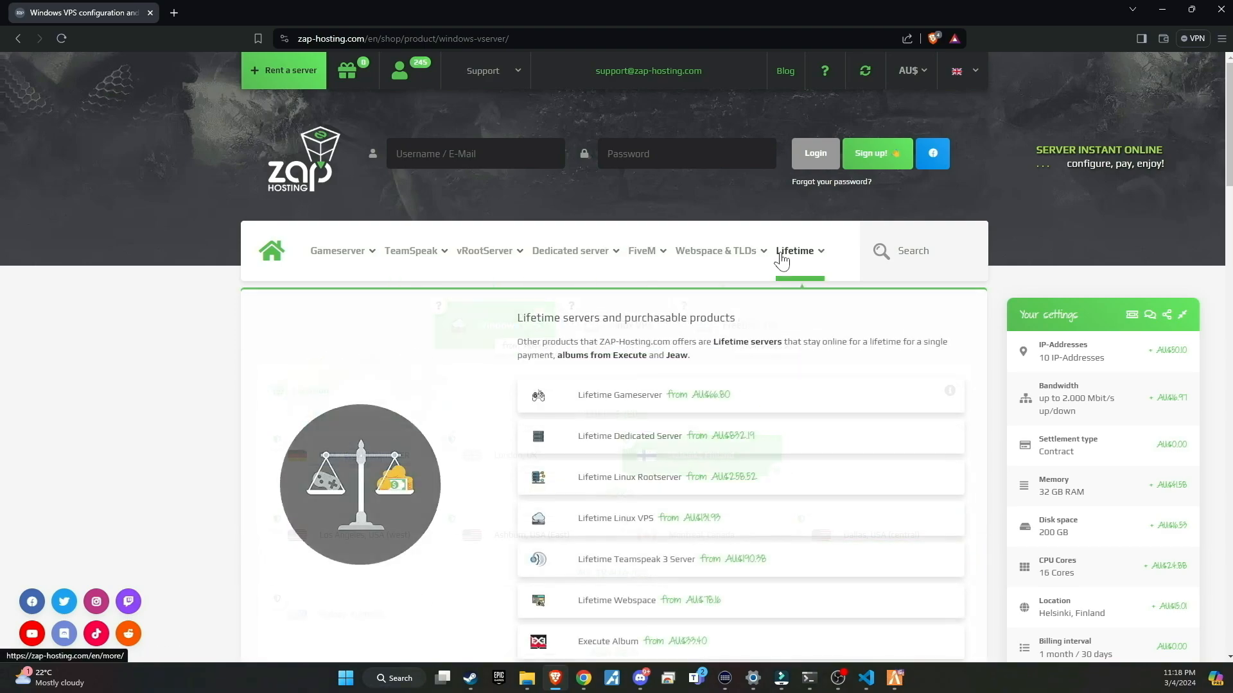
{"action": "scroll", "scroll_direction": "down", "scroll_amount": 3}
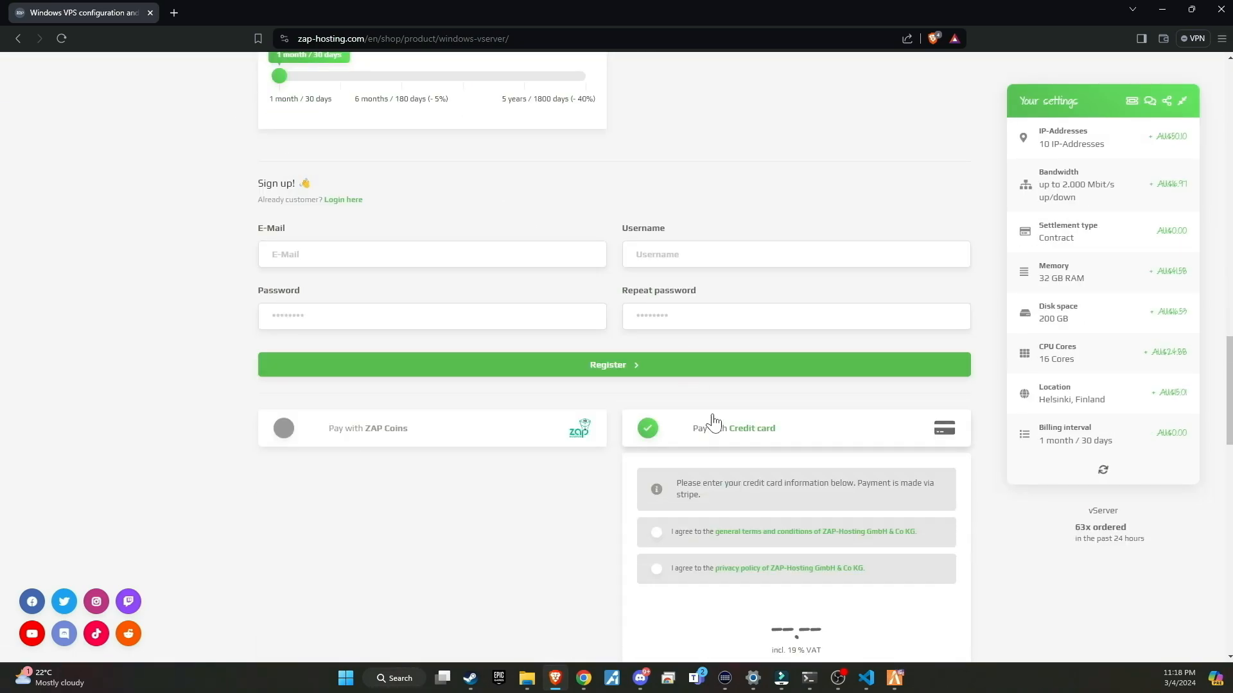
Step: Redeem the voucher code Braveyt-a-8010 on the Windows vServer checkout
{"action": "scroll", "scroll_direction": "down", "scroll_amount": 3}
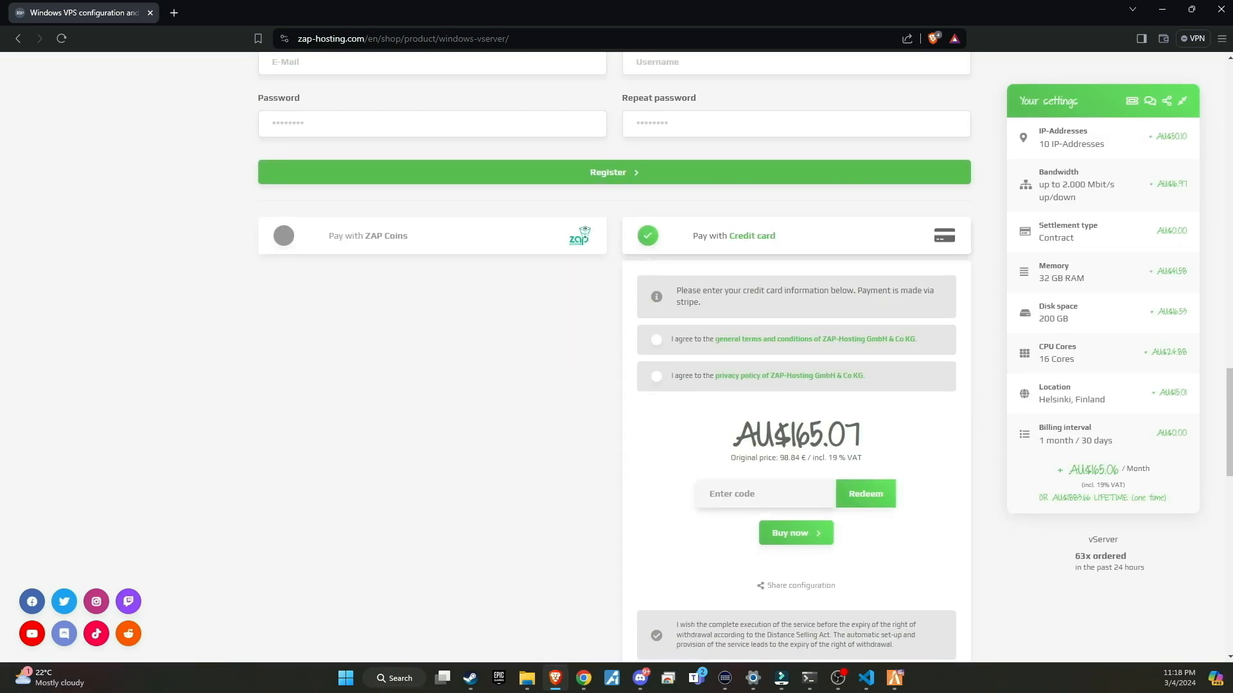
{"action": "type", "text": "B"}
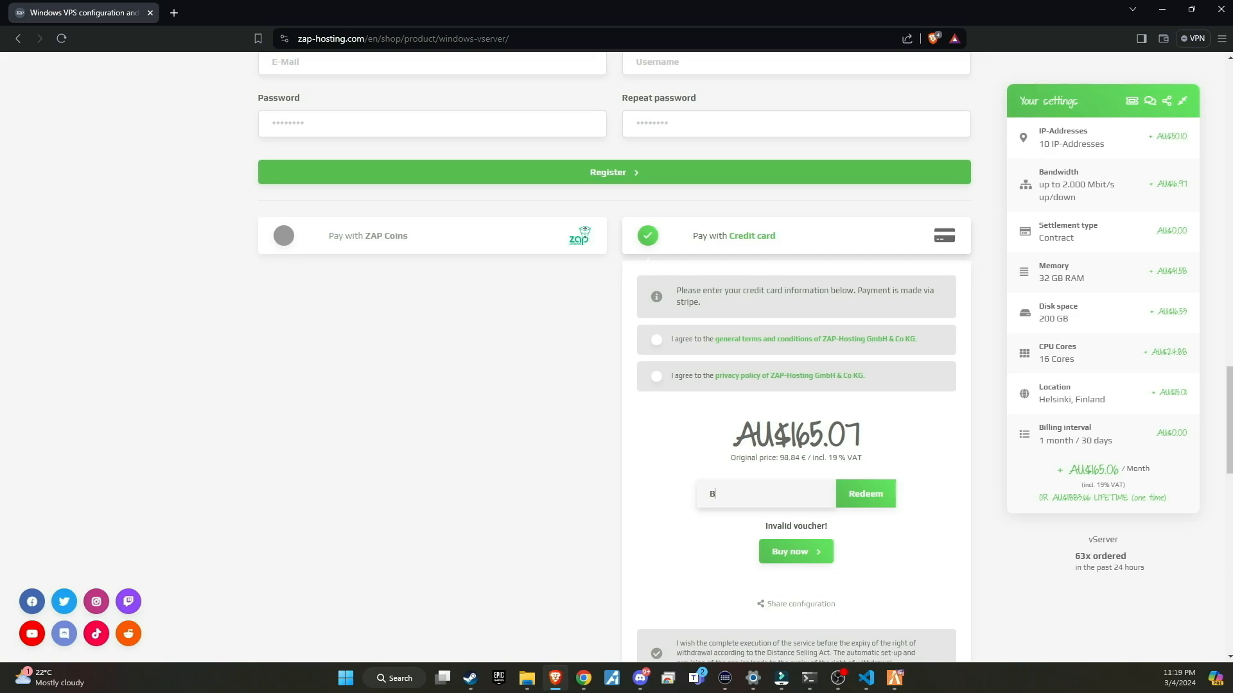
{"action": "type", "text": "raveyt"}
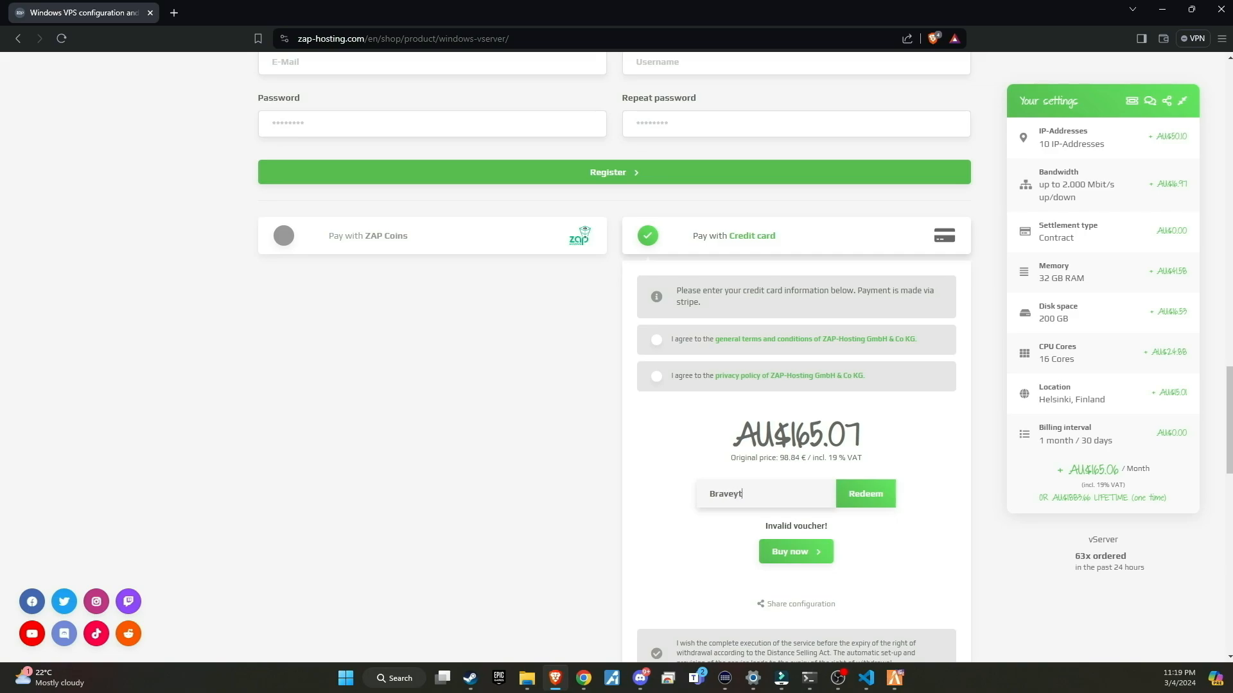
{"action": "type", "text": "-a-"}
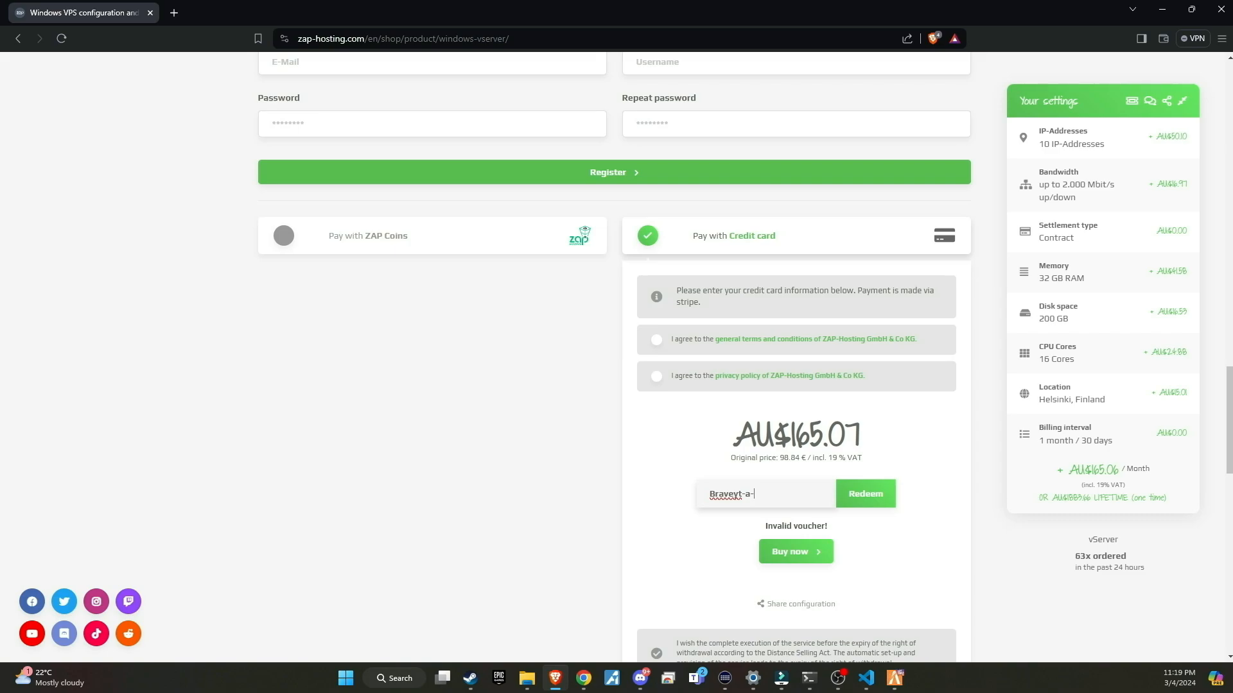
{"action": "type", "text": "8010"}
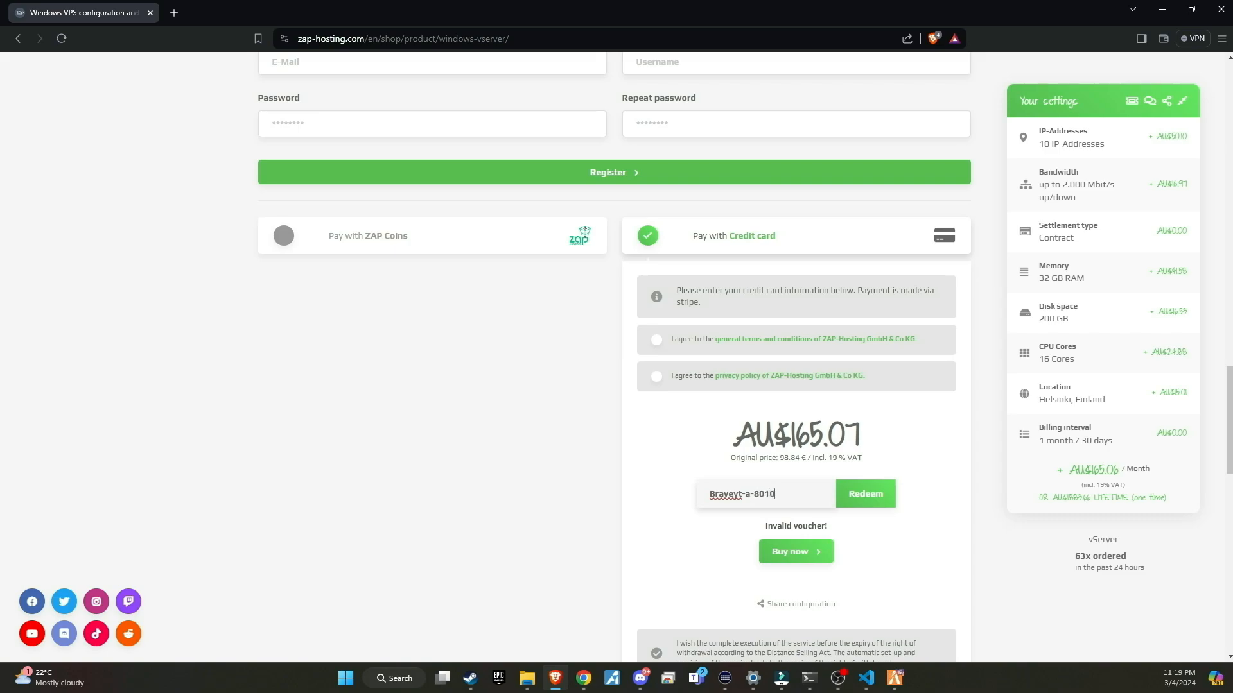
{"action": "left_click", "coordinate": [864, 494]}
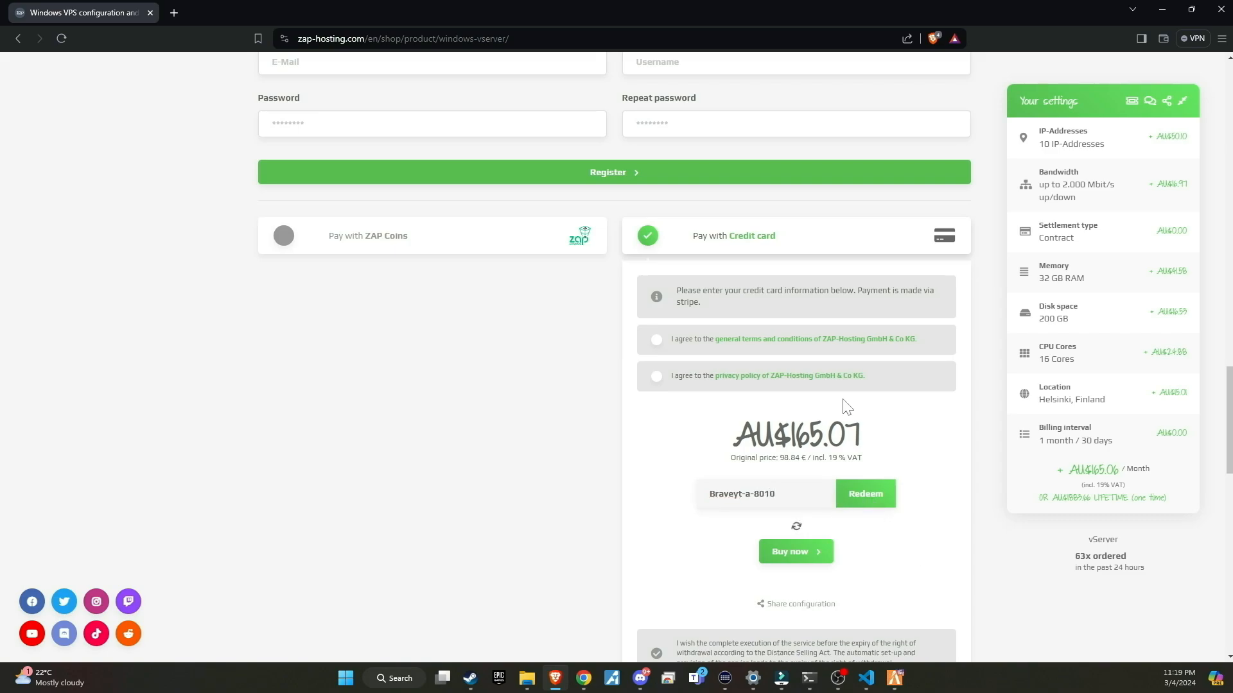
{"action": "left_click", "coordinate": [864, 493]}
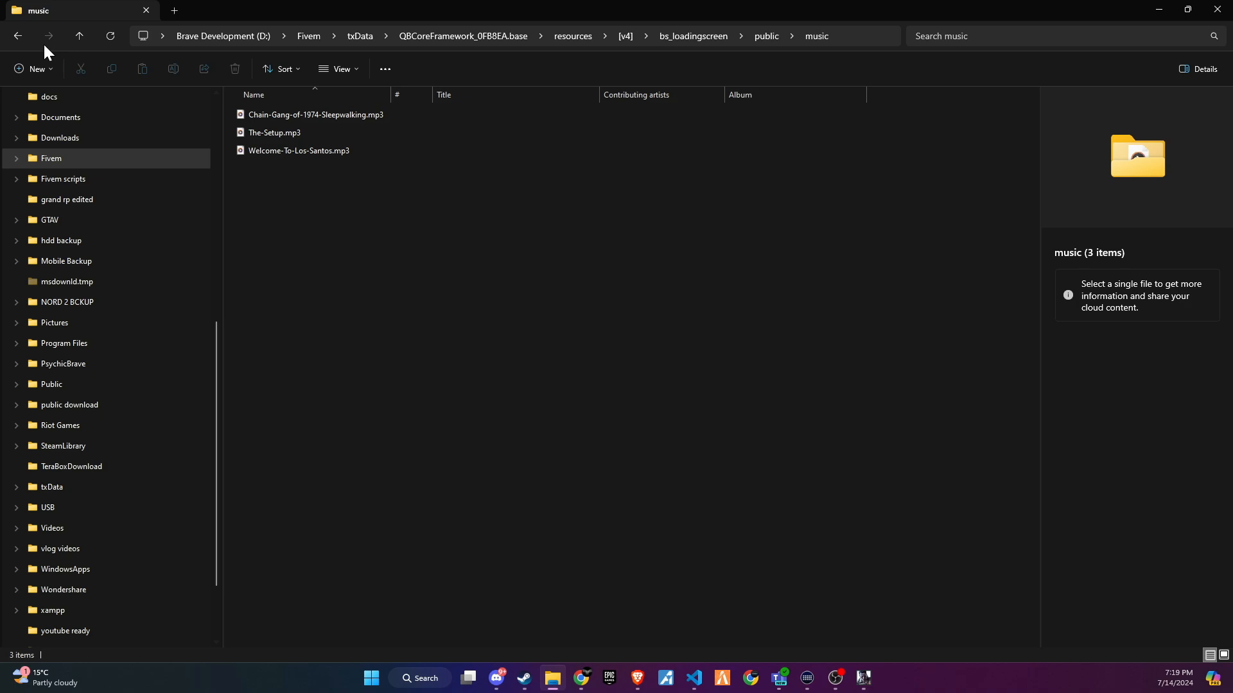
Step: Open config.js from the loading screen's public/script folder
{"action": "left_click", "coordinate": [17, 36]}
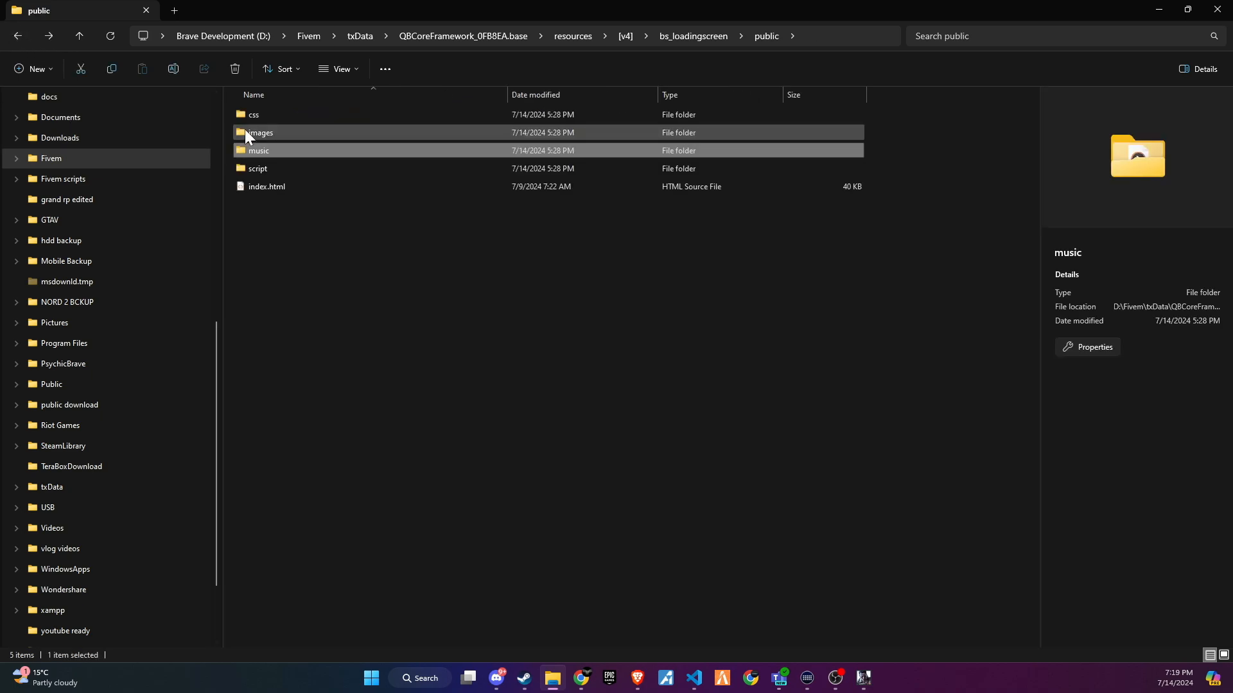
{"action": "double_click", "coordinate": [257, 169]}
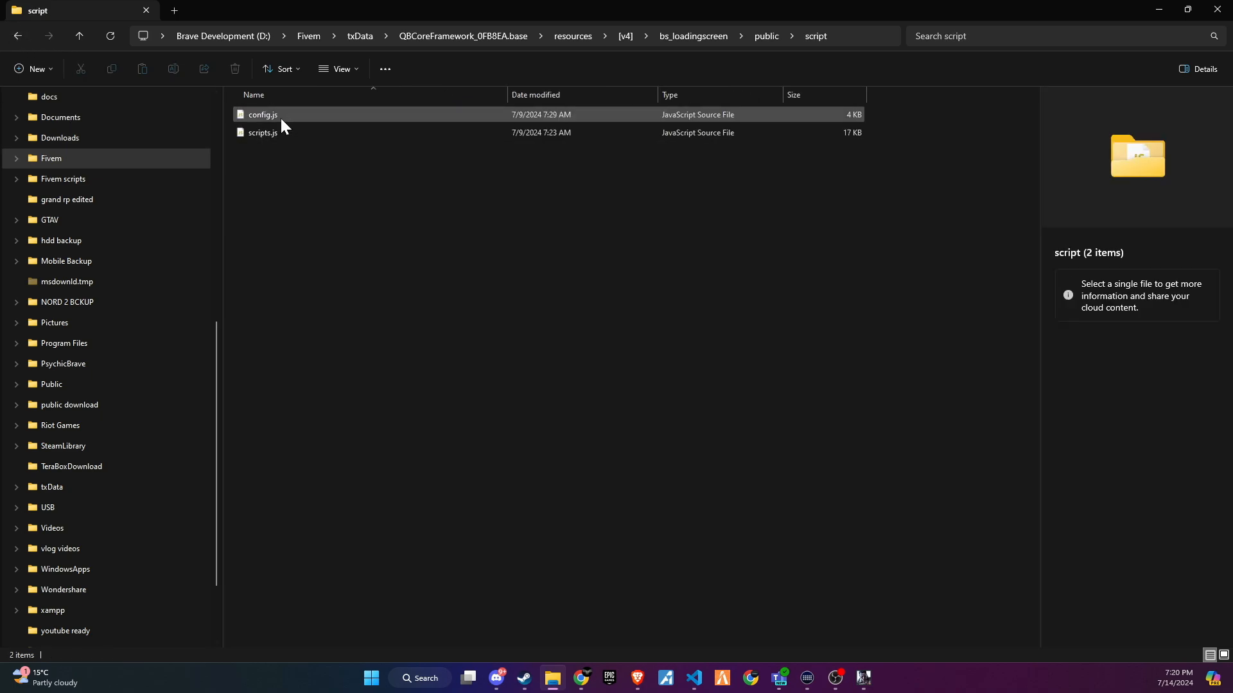
{"action": "left_click", "coordinate": [262, 114]}
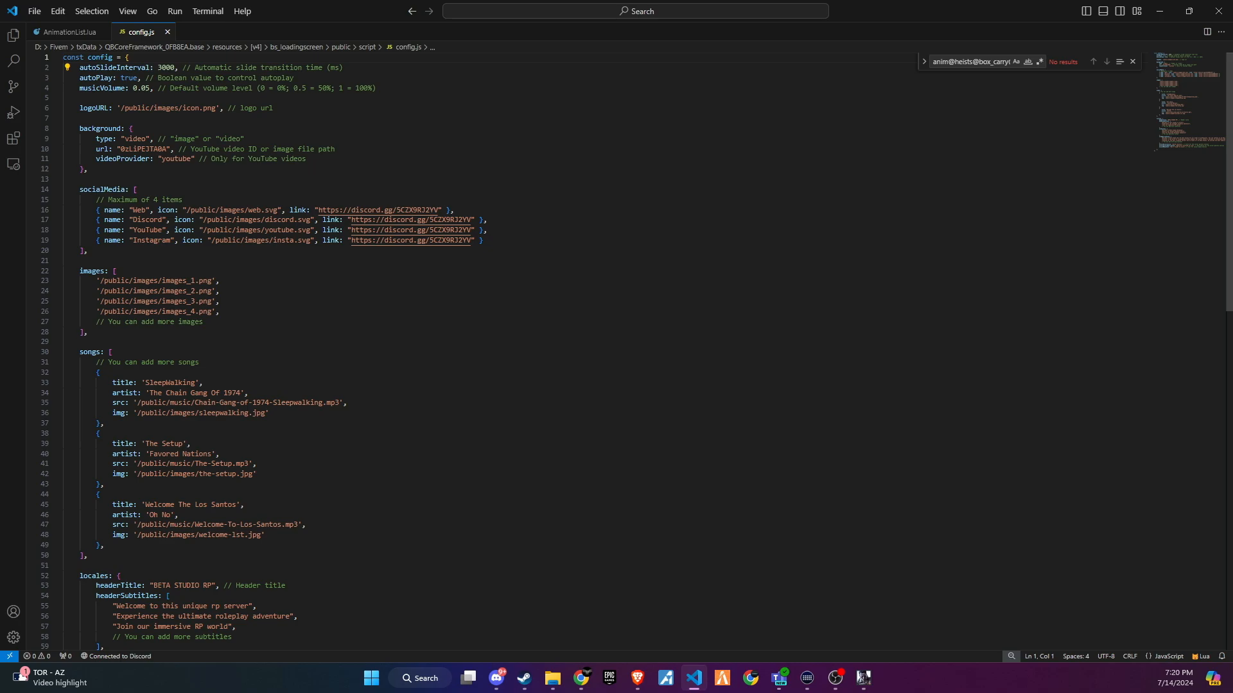
Step: Select the 'icon' file name in the logoURL line and reveal the locales settings
{"action": "double_click", "coordinate": [145, 149]}
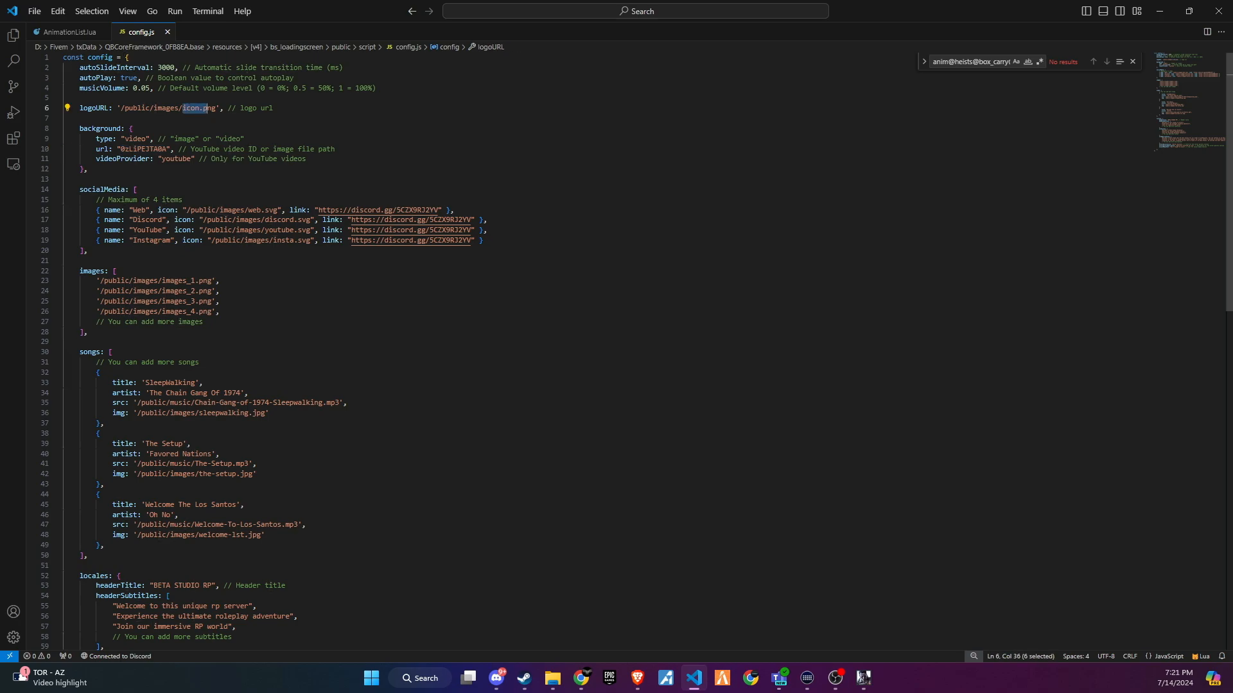
{"action": "scroll", "scroll_direction": "down", "scroll_amount": 3}
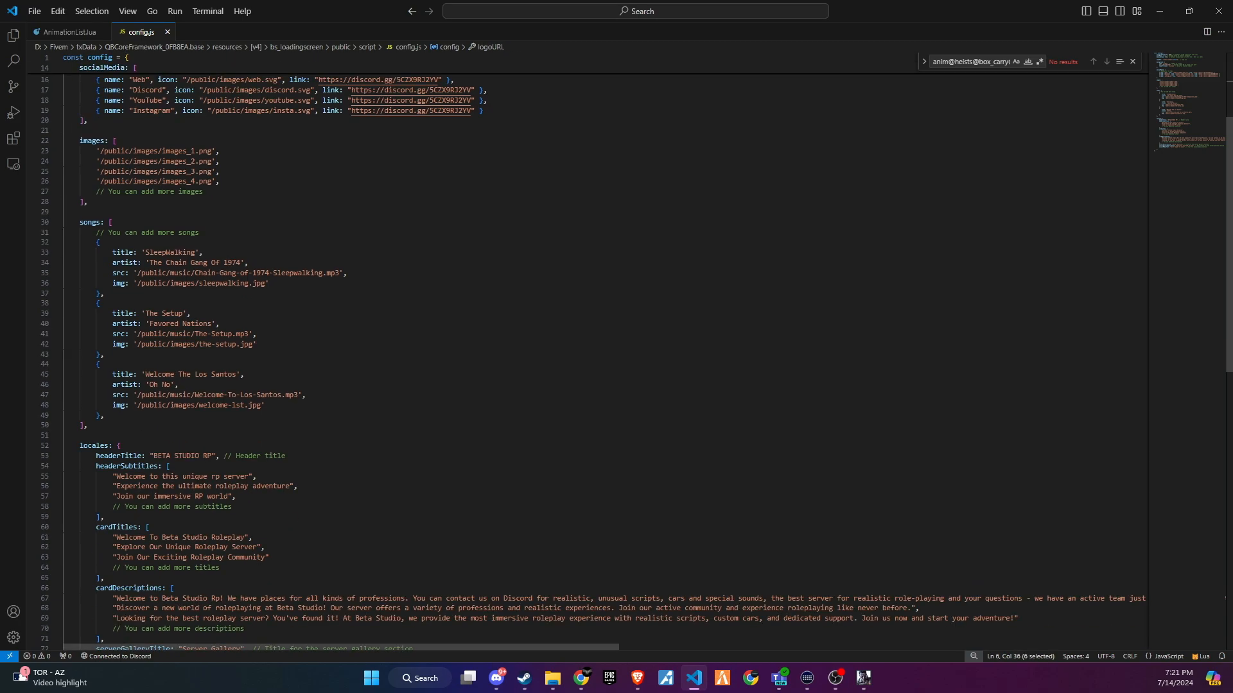
Step: Replace 'BETA STUDIO' in headerTitle and 'Beta Studio' in the first card title with CODEIN
{"action": "scroll", "scroll_direction": "down", "scroll_amount": 3}
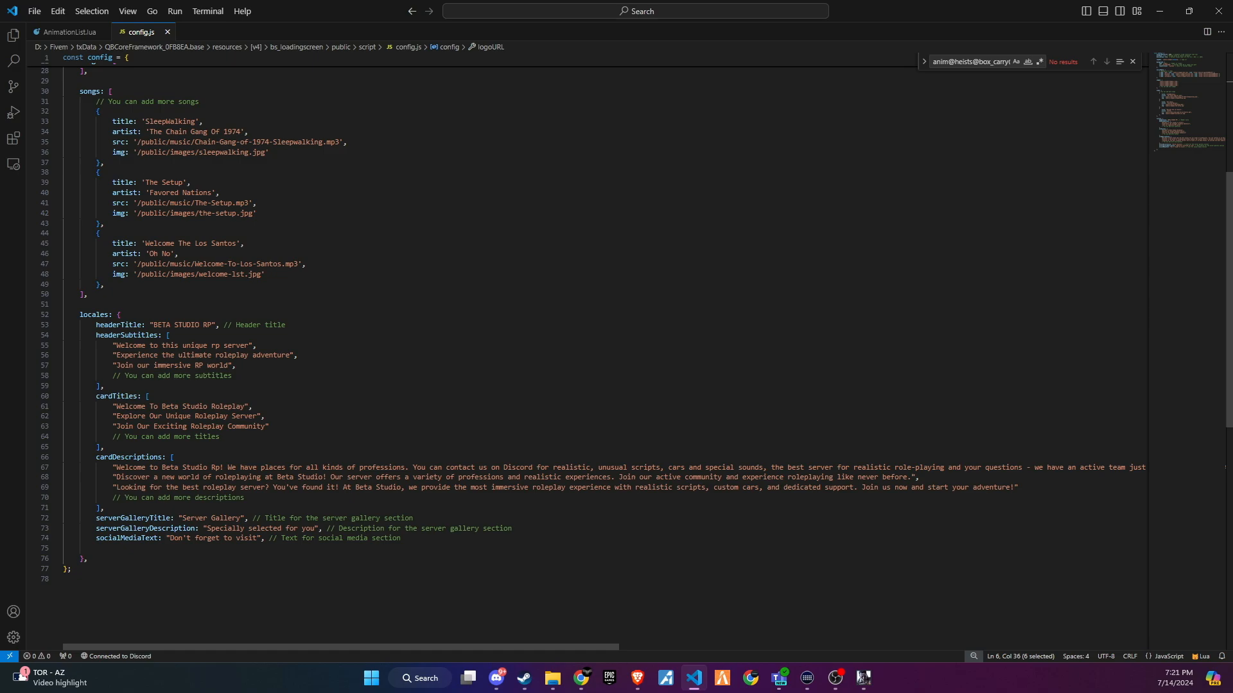
{"action": "scroll", "scroll_direction": "down", "scroll_amount": 3}
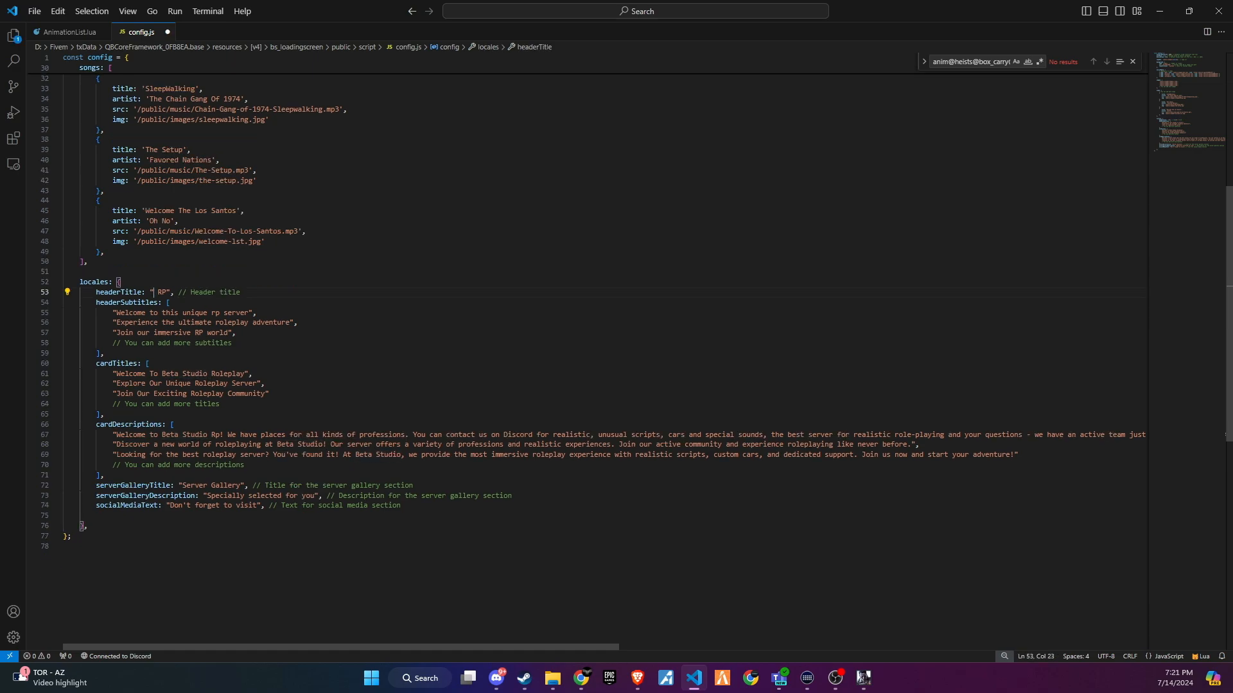
{"action": "type", "text": "CODEIN"}
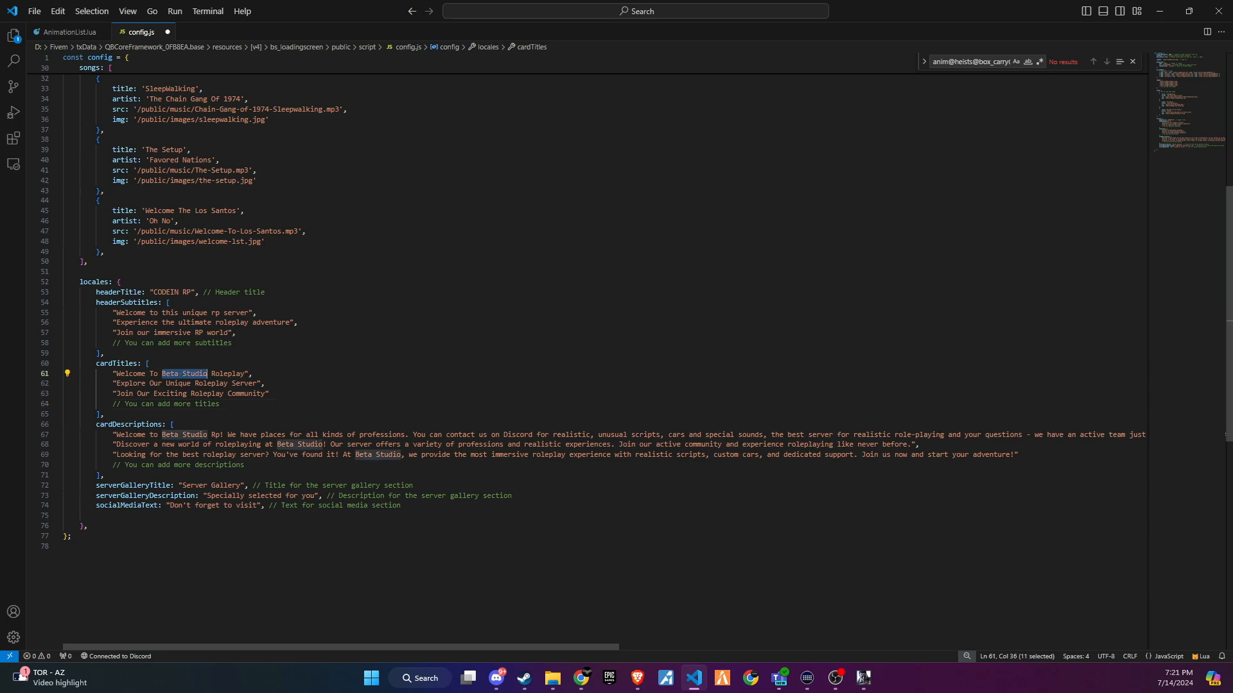
{"action": "type", "text": "CODEIN"}
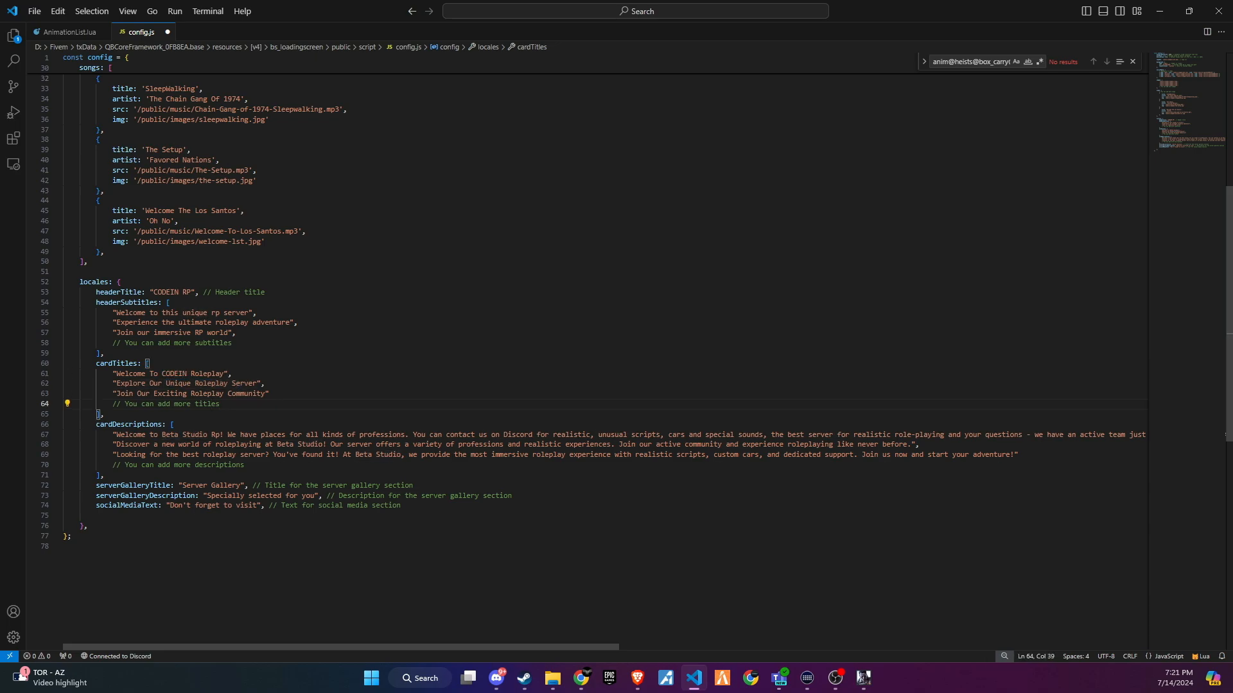
{"action": "double_click", "coordinate": [127, 454]}
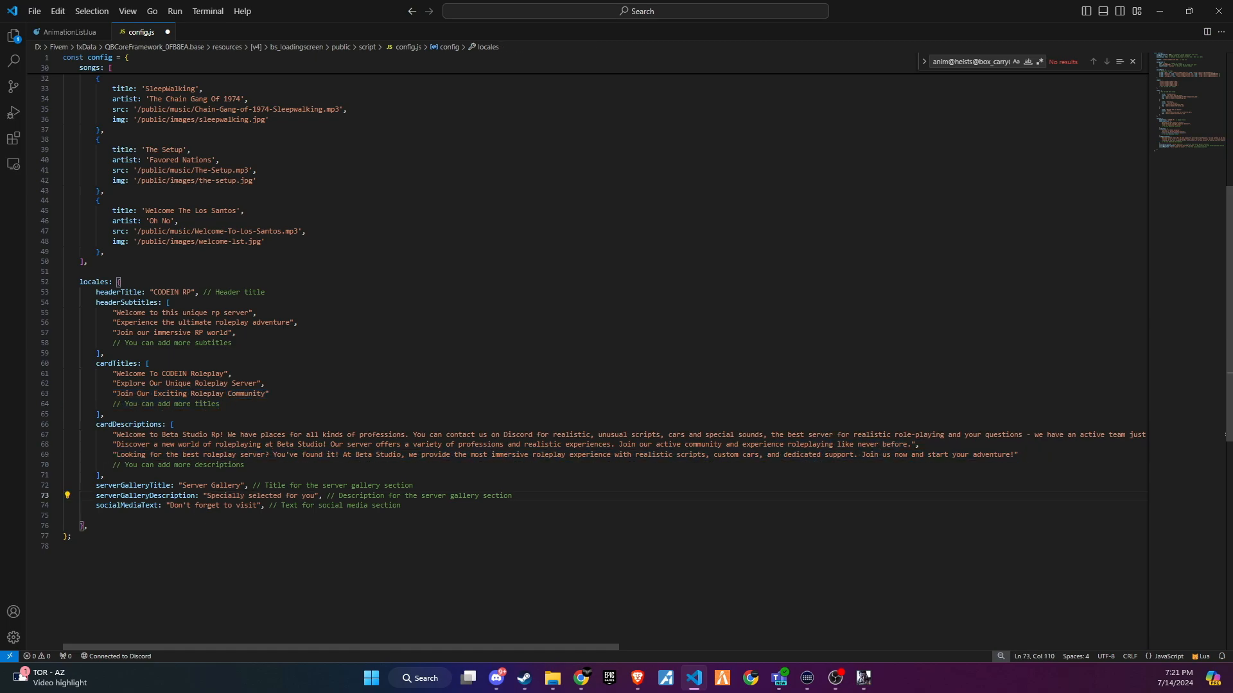
{"action": "double_click", "coordinate": [190, 434]}
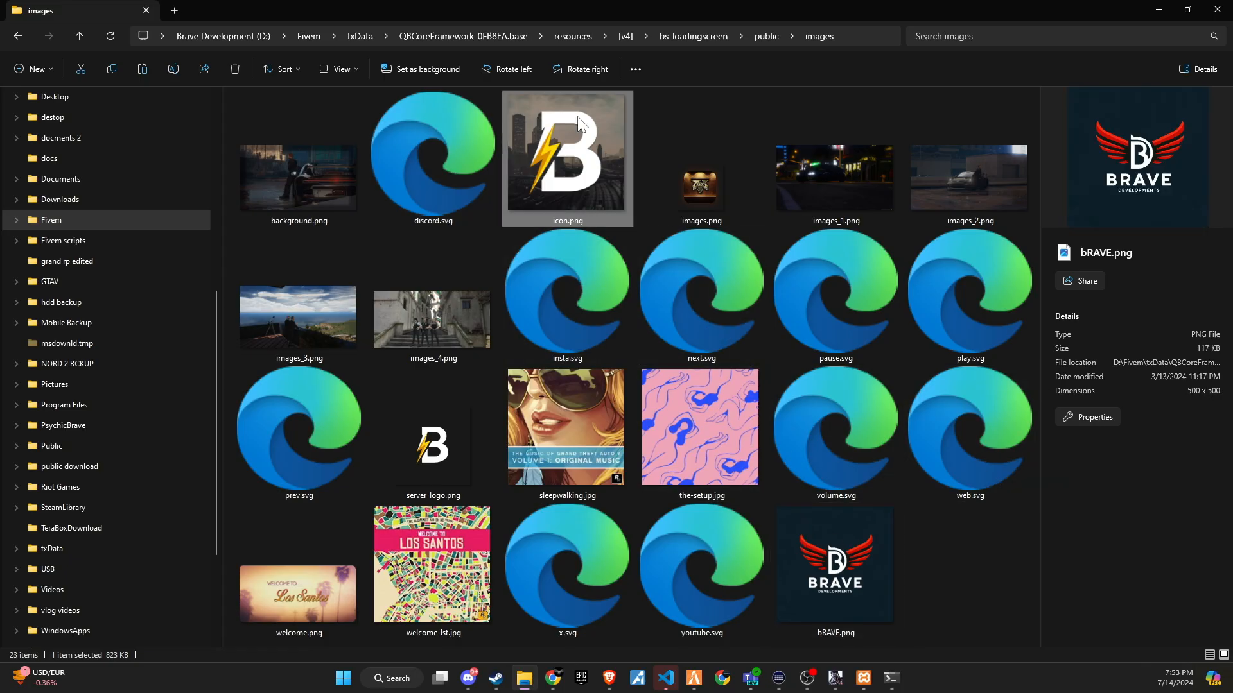
Step: Switch to the browser showing Pixlr's free online photo editor homepage
{"action": "left_click", "coordinate": [566, 157]}
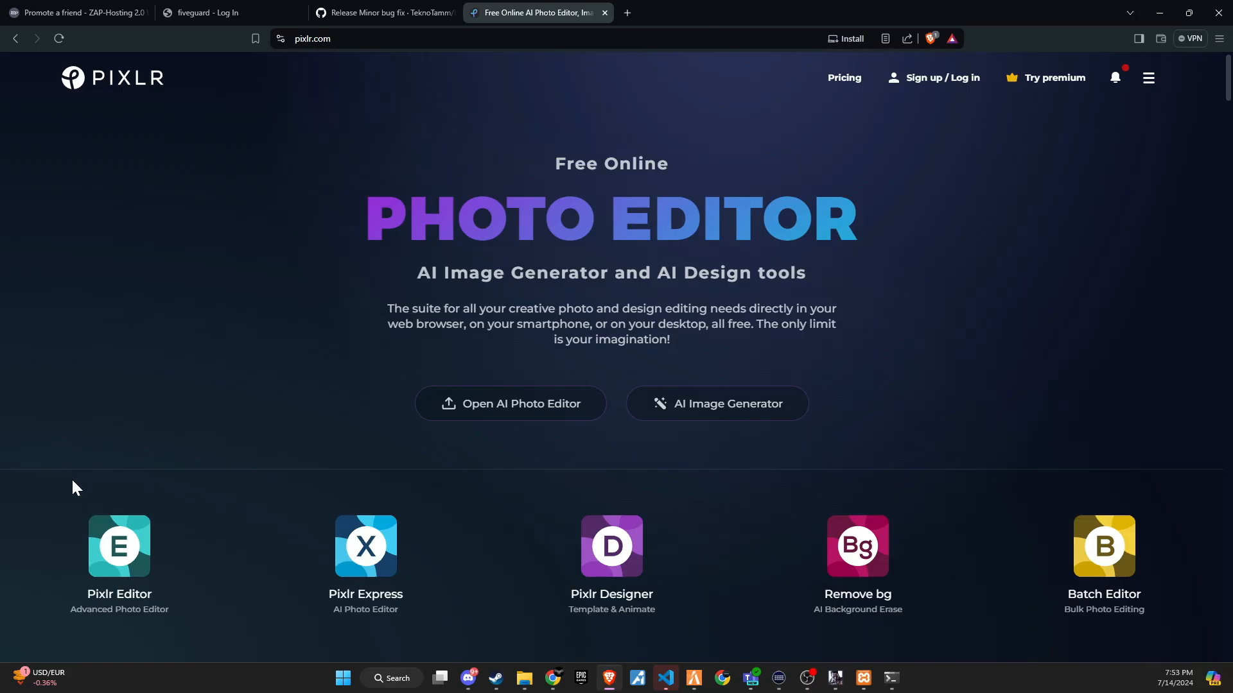
Step: Load the bRAVE.png logo into Pixlr's advanced photo editor
{"action": "left_click", "coordinate": [118, 559]}
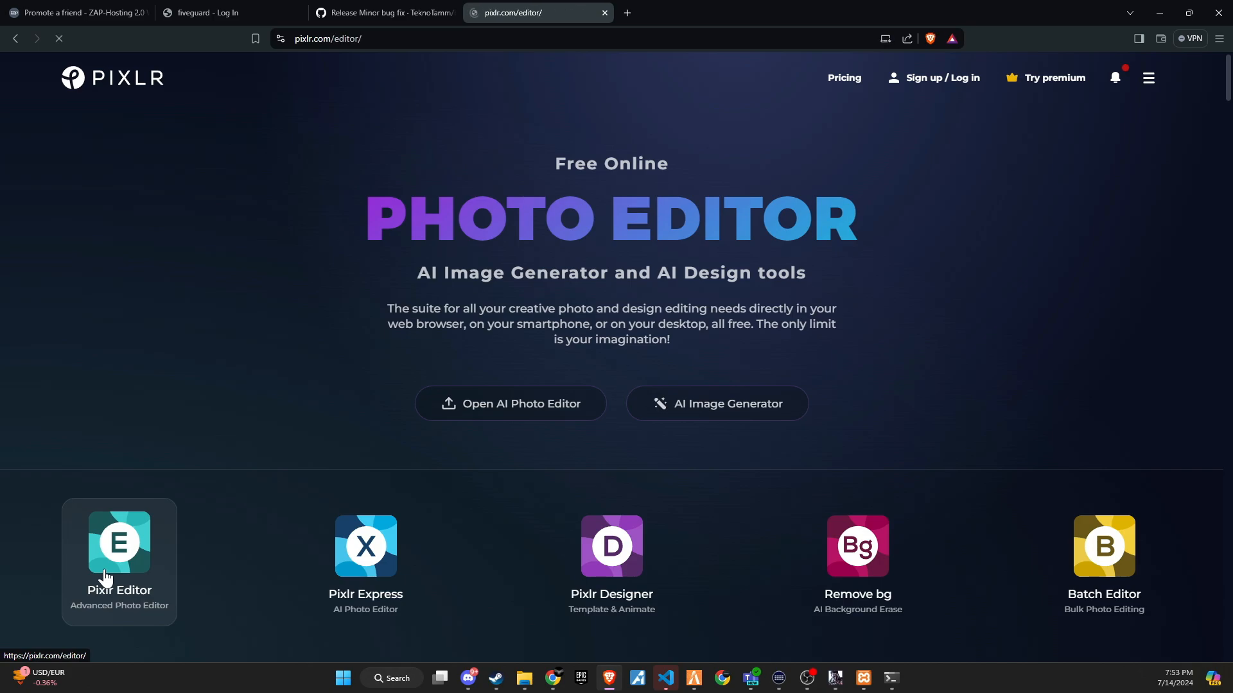
{"action": "left_click", "coordinate": [120, 547]}
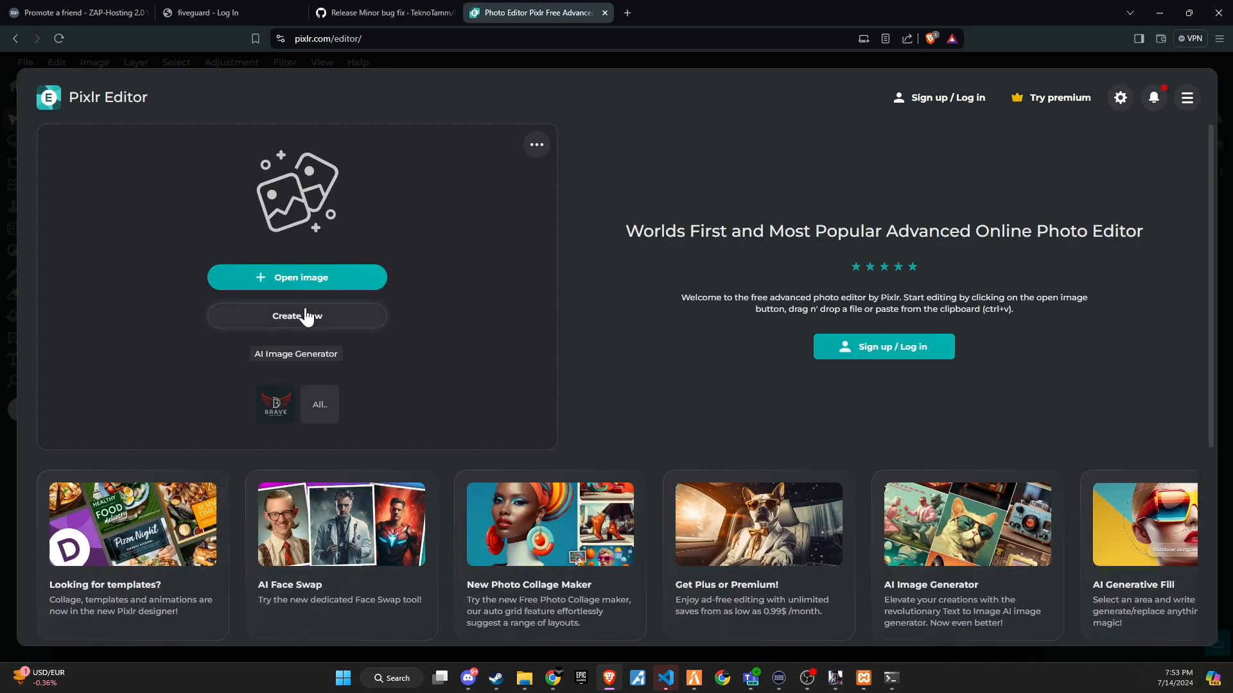
{"action": "mouse_move", "coordinate": [323, 289]}
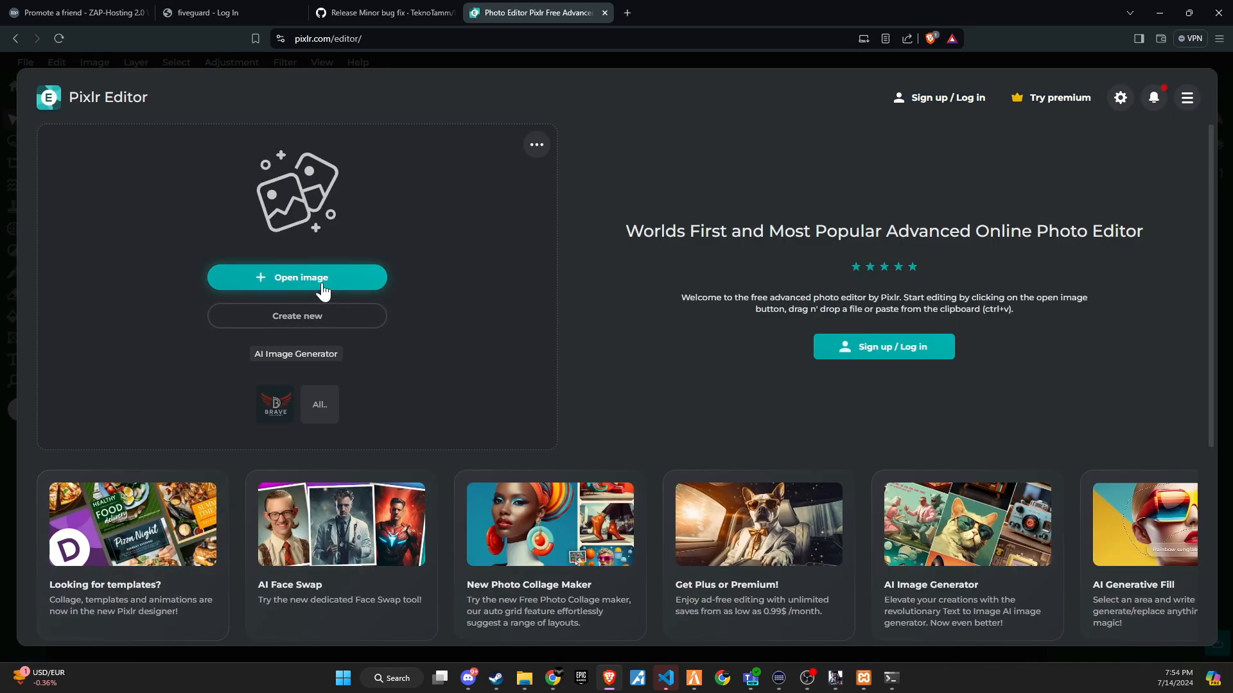
{"action": "left_click", "coordinate": [297, 277]}
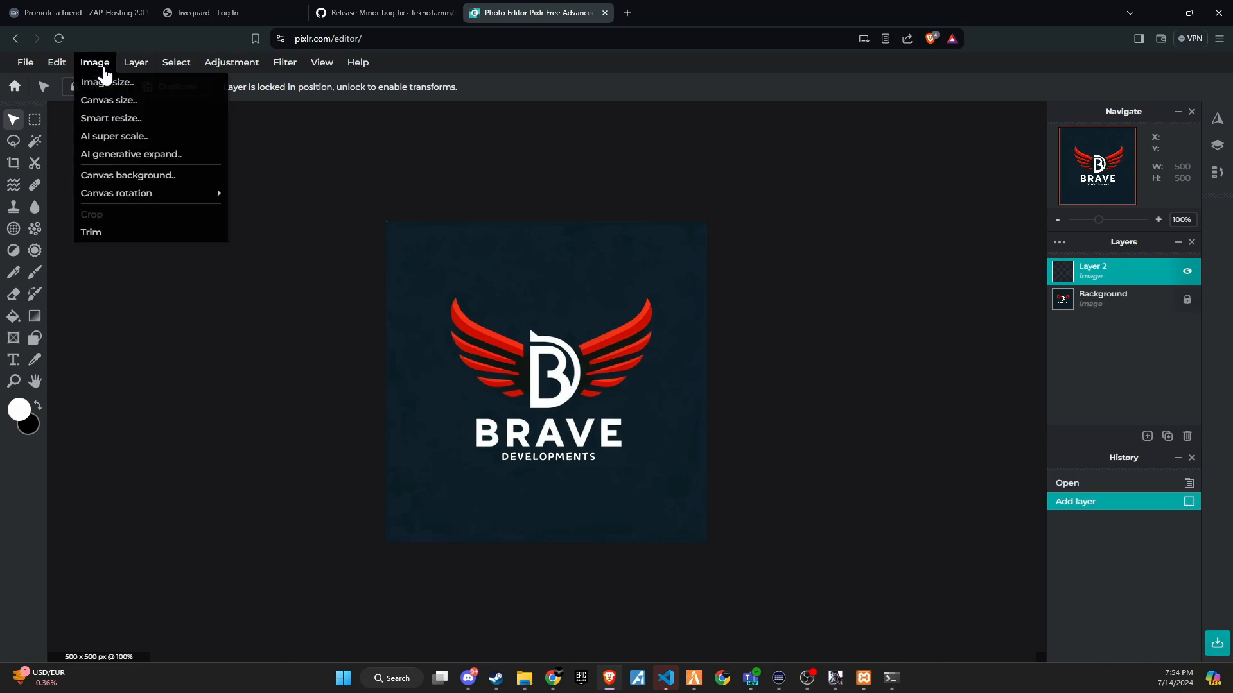
Step: Resize the logo to 1024 x 1024 pixels via Image size and save it
{"action": "left_click", "coordinate": [107, 82]}
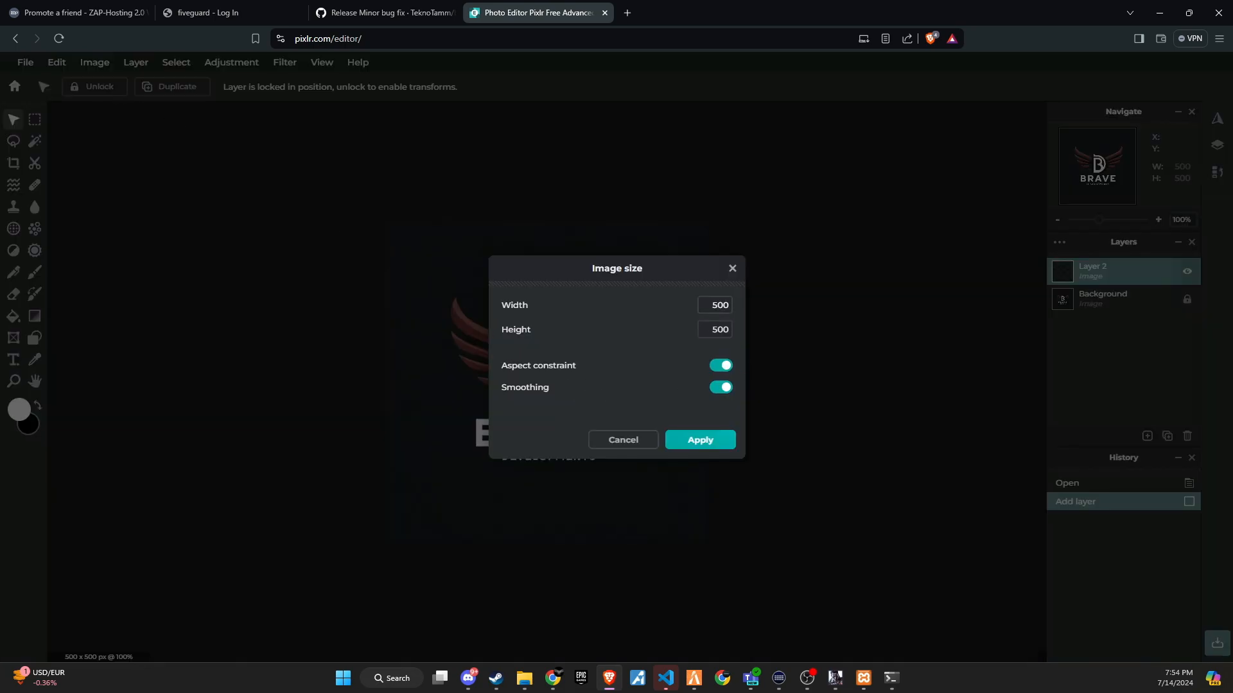
{"action": "type", "text": "1024"}
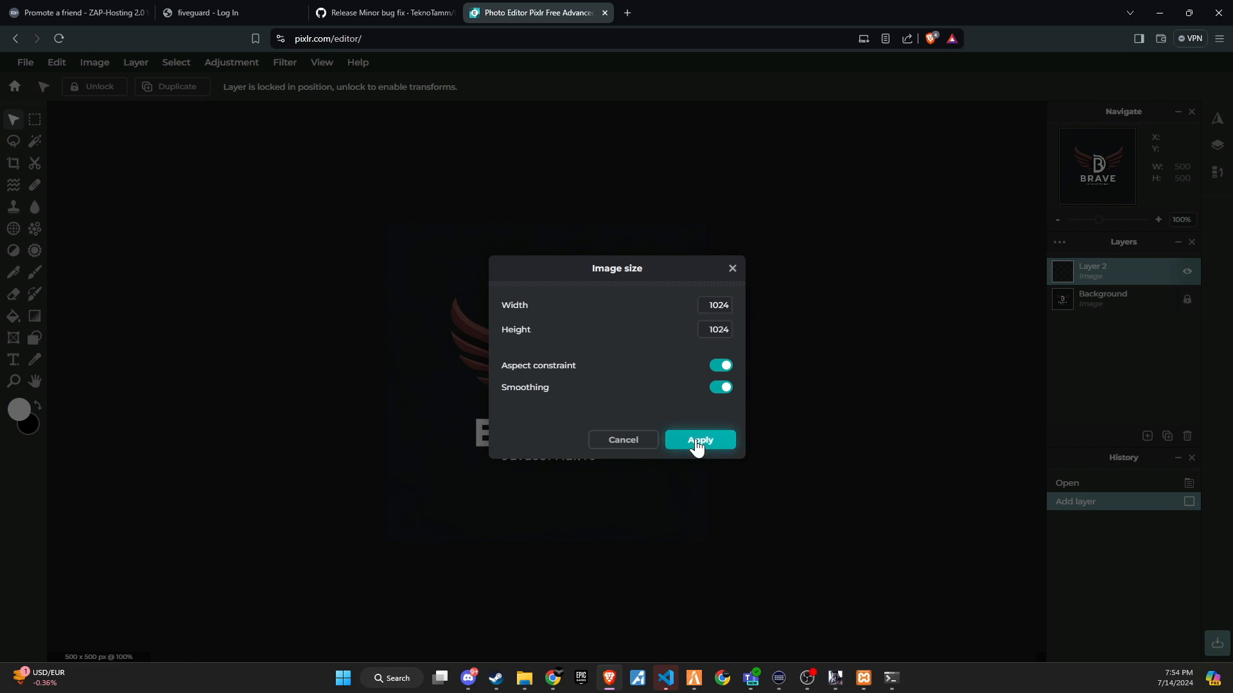
{"action": "left_click", "coordinate": [698, 439]}
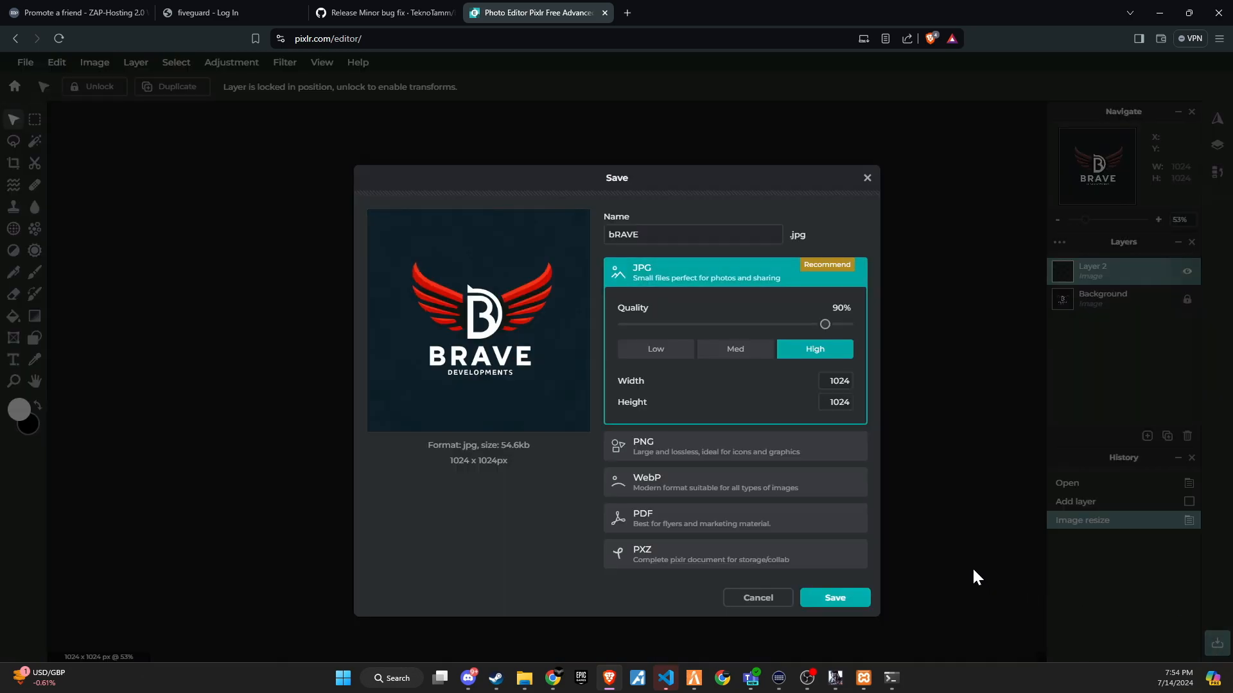
{"action": "left_click", "coordinate": [834, 597]}
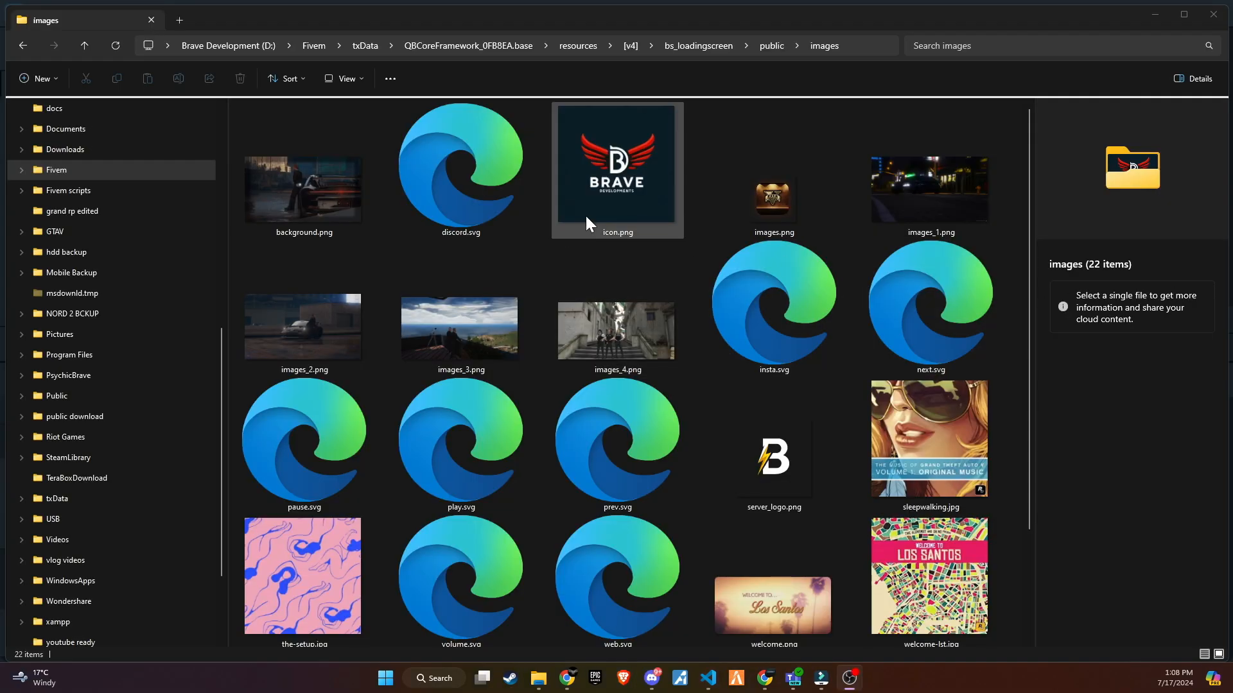
{"action": "mouse_move", "coordinate": [628, 244]}
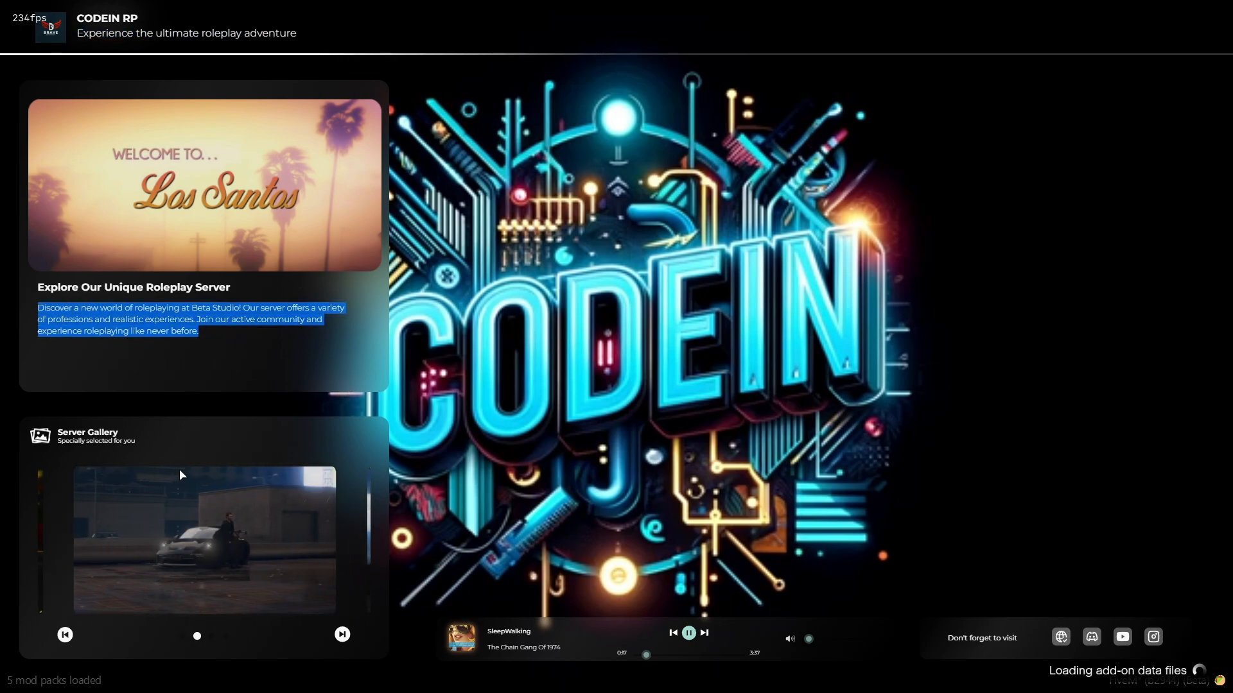
Step: Page through the server gallery photos on the CODEIN RP loading screen
{"action": "left_click", "coordinate": [342, 635]}
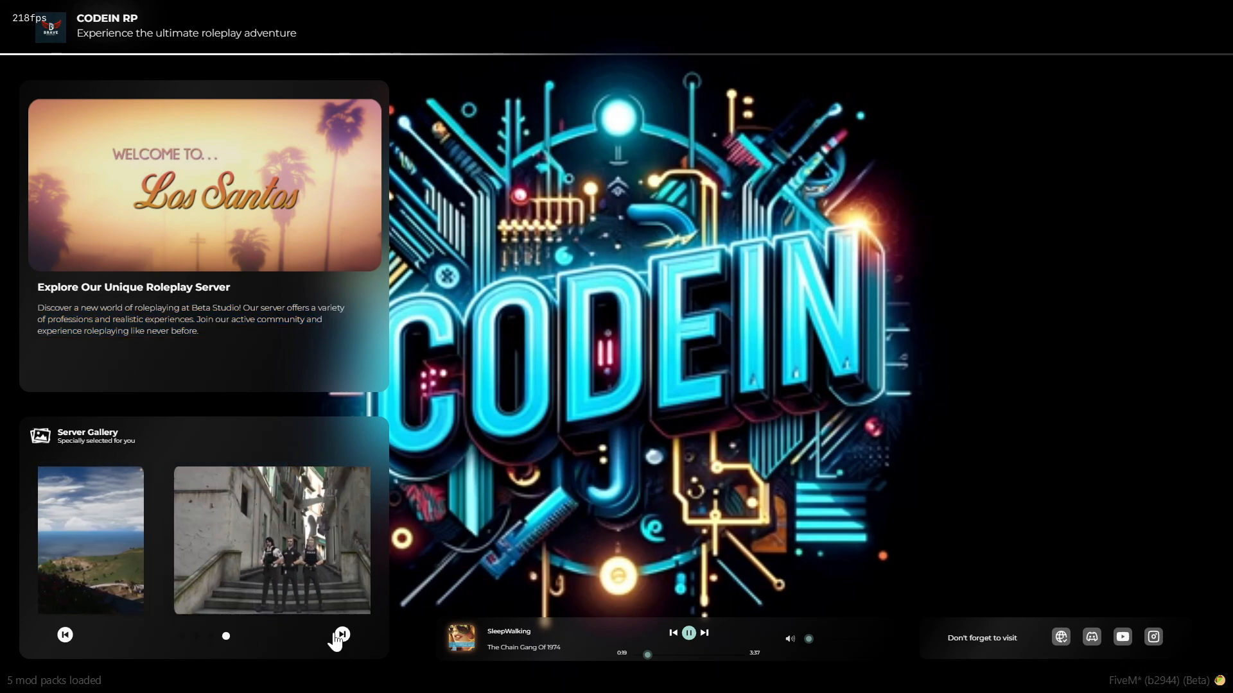
{"action": "left_click", "coordinate": [341, 635]}
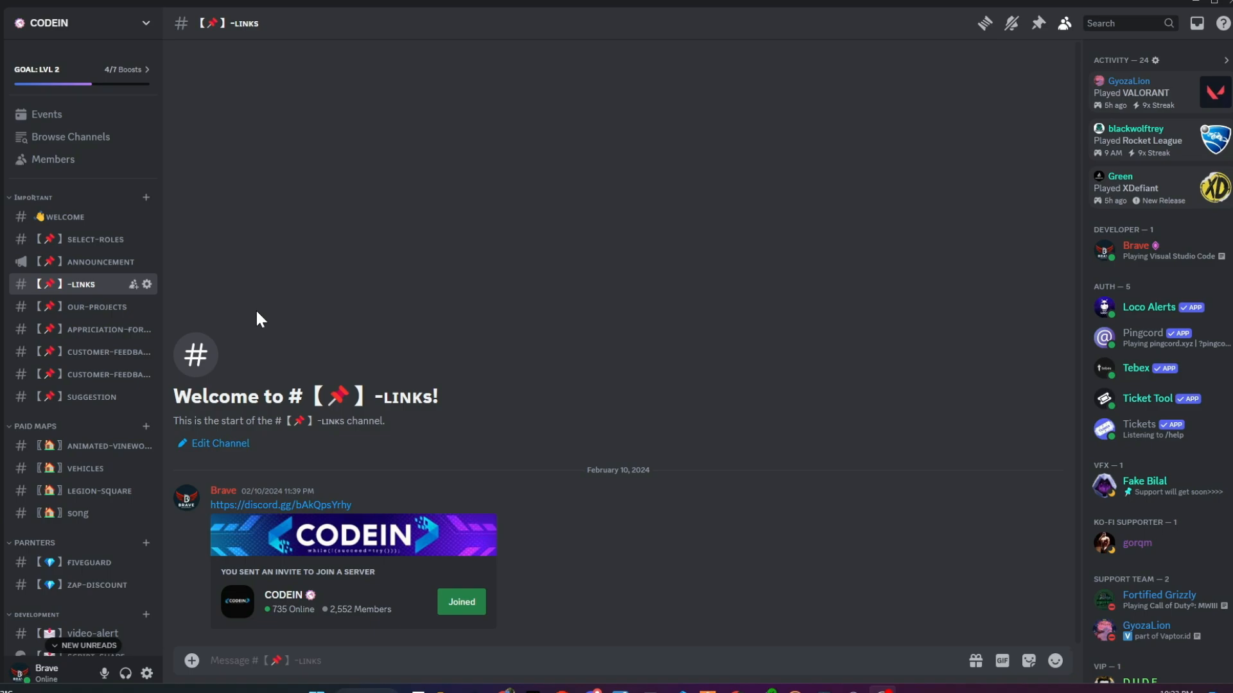
{"action": "mouse_move", "coordinate": [350, 625]}
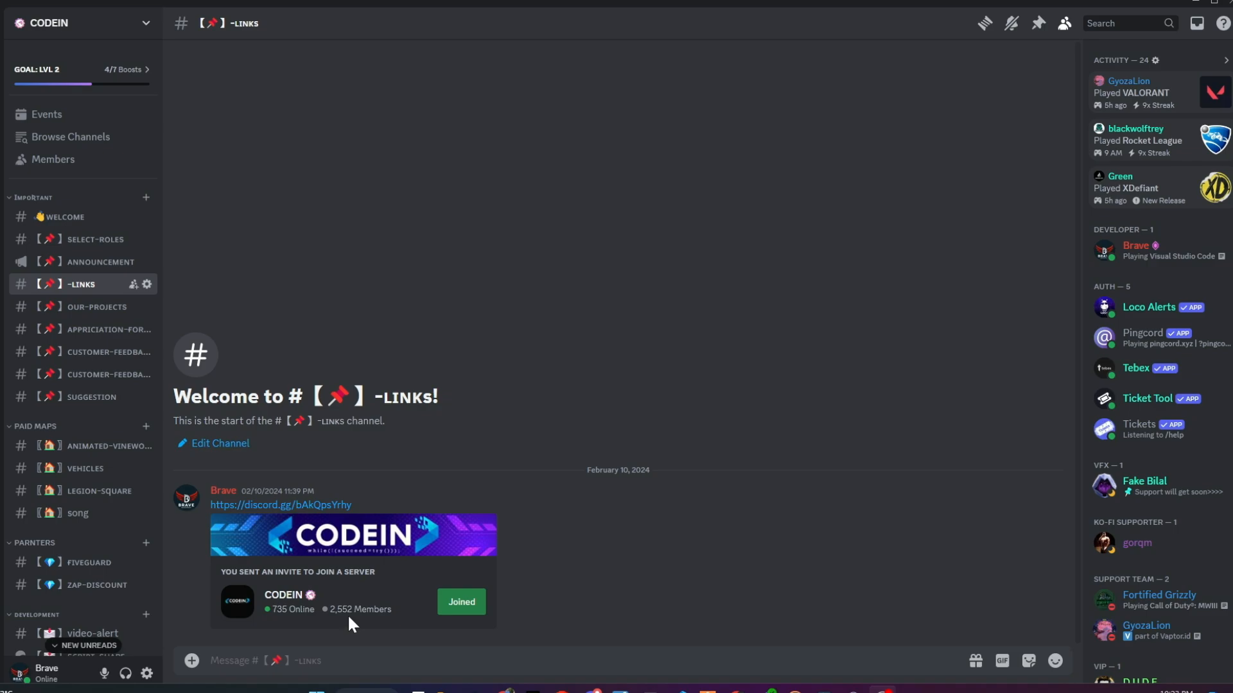
{"action": "mouse_move", "coordinate": [355, 621]}
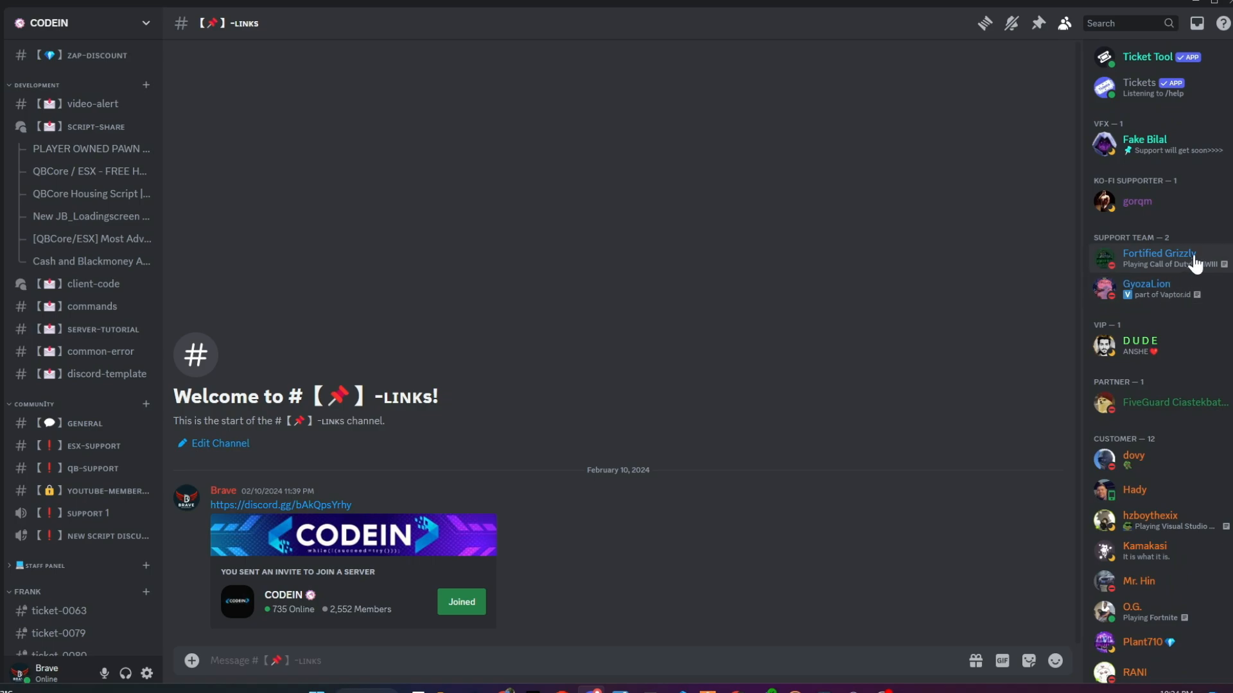
Step: Switch to the CODEIN server's qb-support channel
{"action": "left_click", "coordinate": [92, 469]}
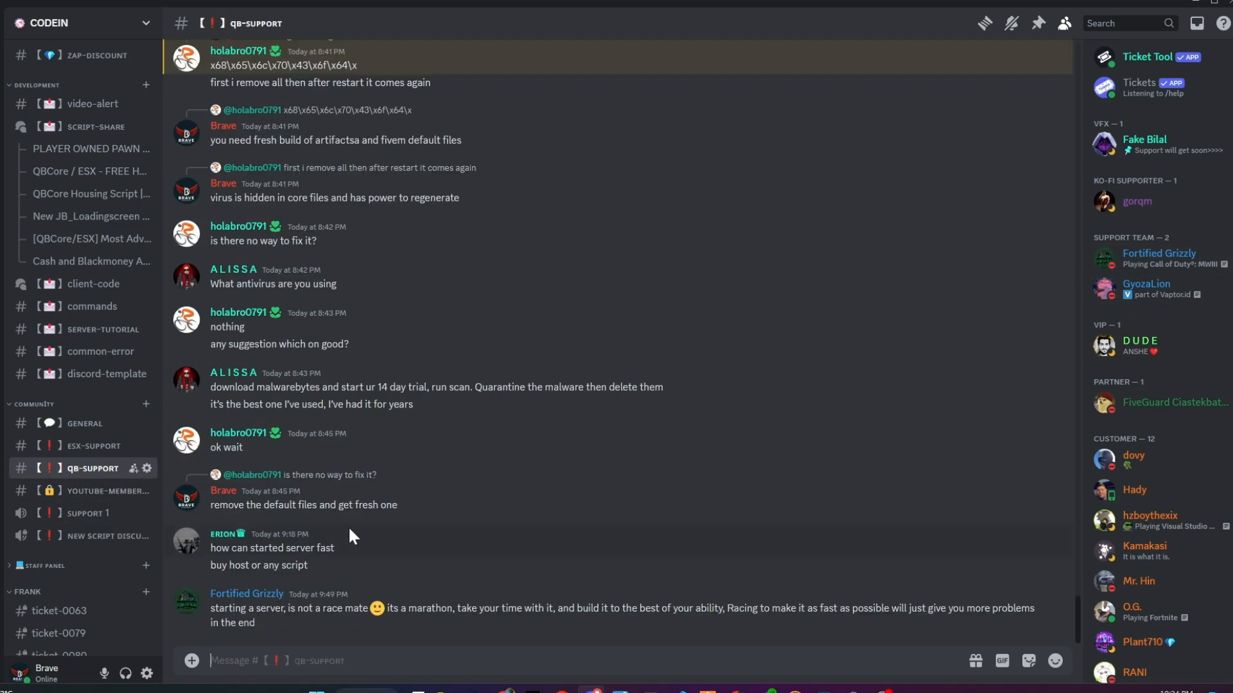
Step: Skim the qb-support discussion, then browse the general channel's messages
{"action": "scroll", "scroll_direction": "down", "scroll_amount": 3}
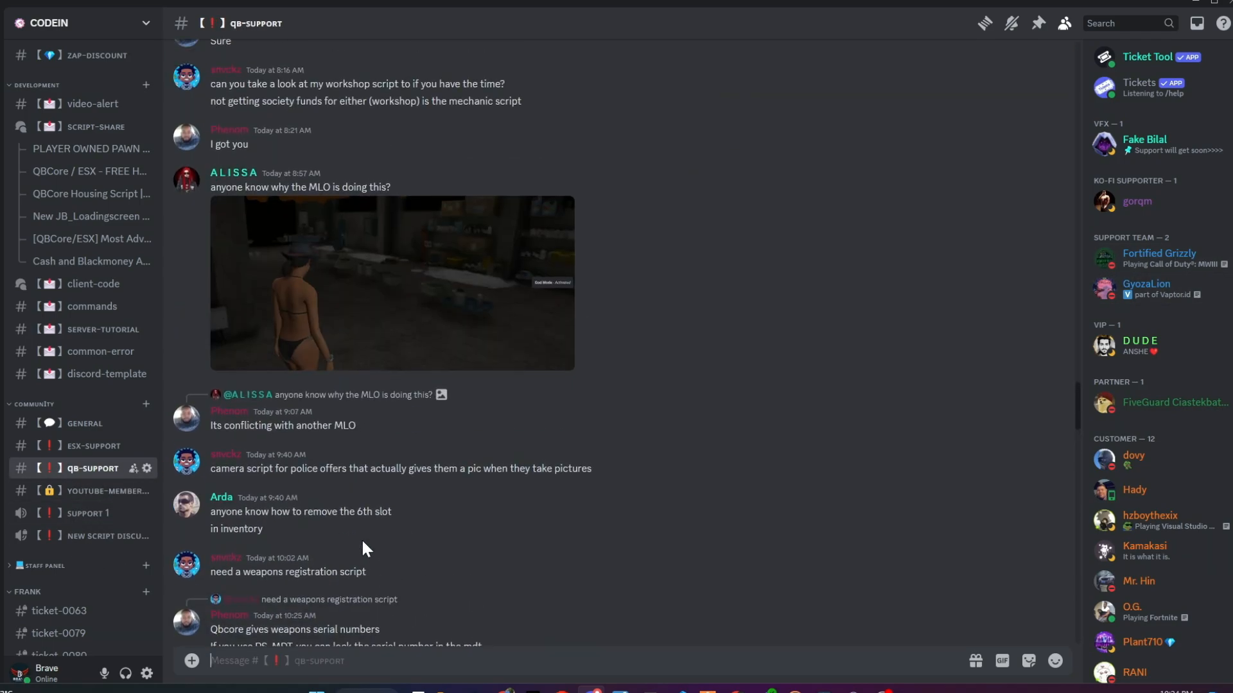
{"action": "scroll", "scroll_direction": "down", "scroll_amount": 3}
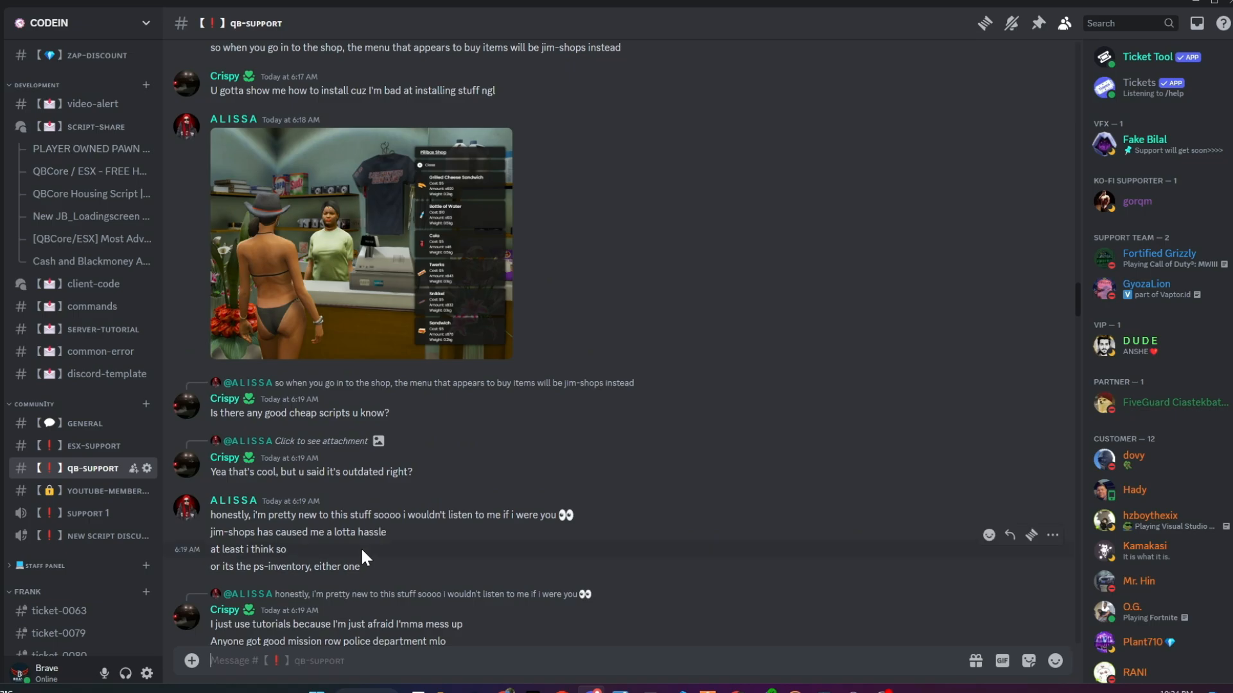
{"action": "left_click", "coordinate": [84, 422]}
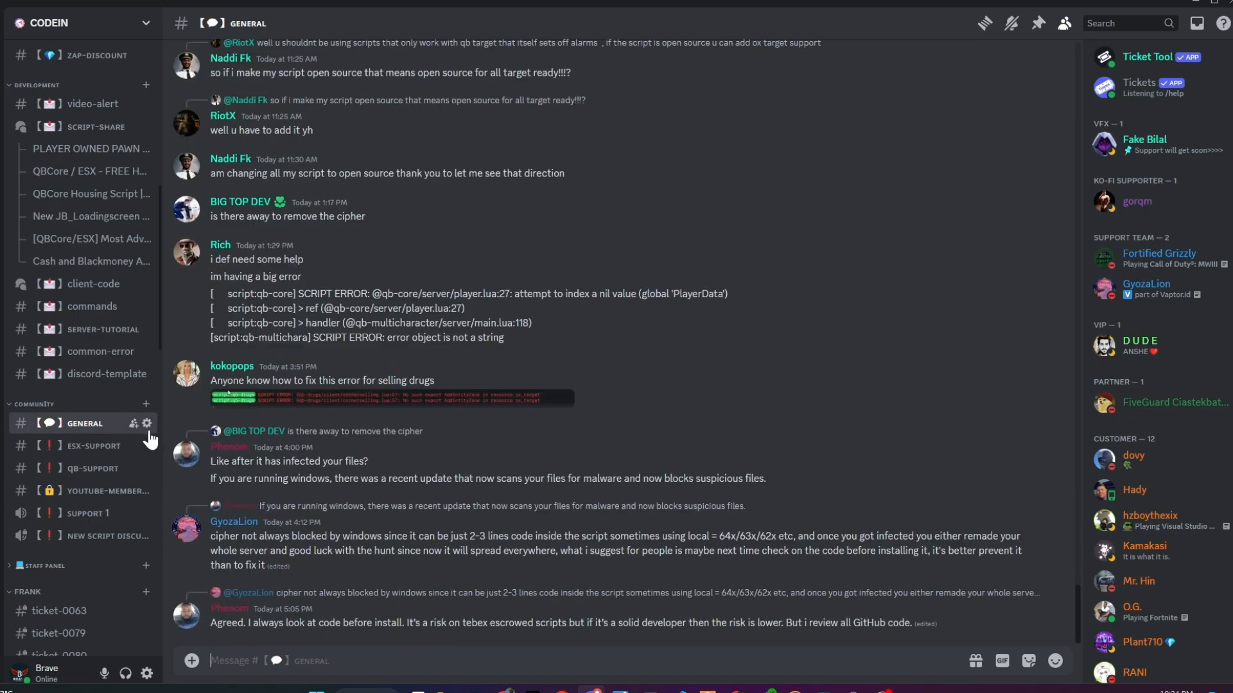
{"action": "scroll", "scroll_direction": "down", "scroll_amount": 3}
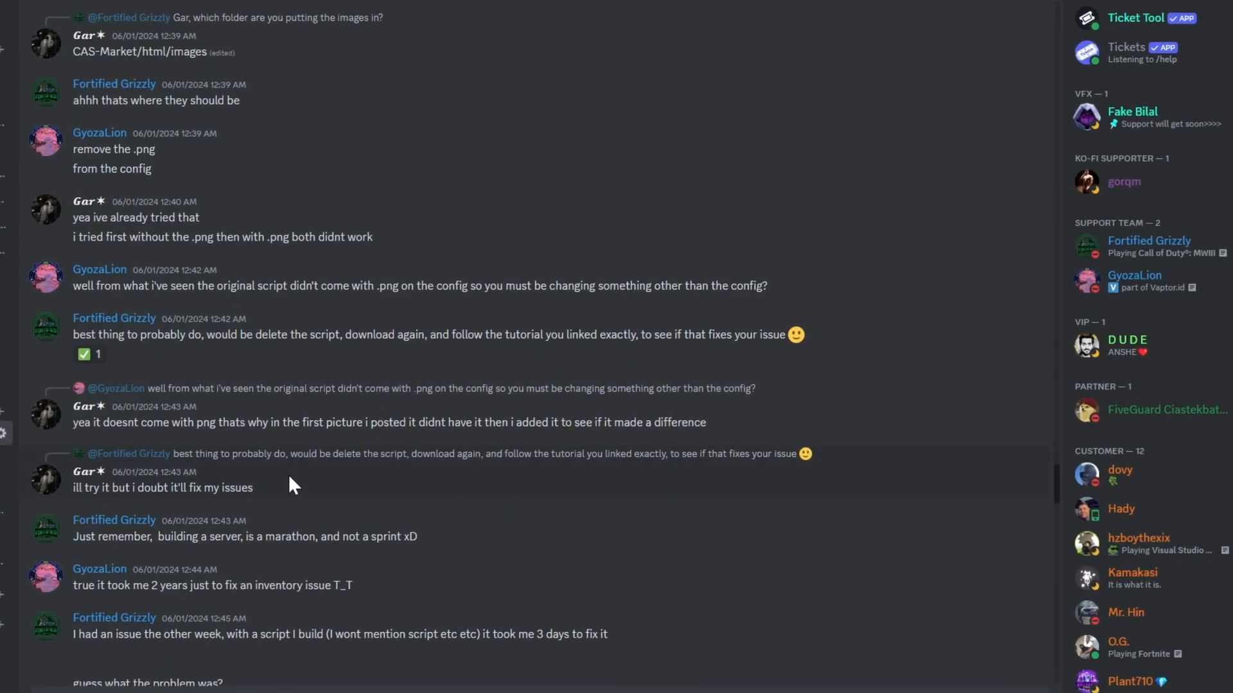
{"action": "scroll", "scroll_direction": "down", "scroll_amount": 3}
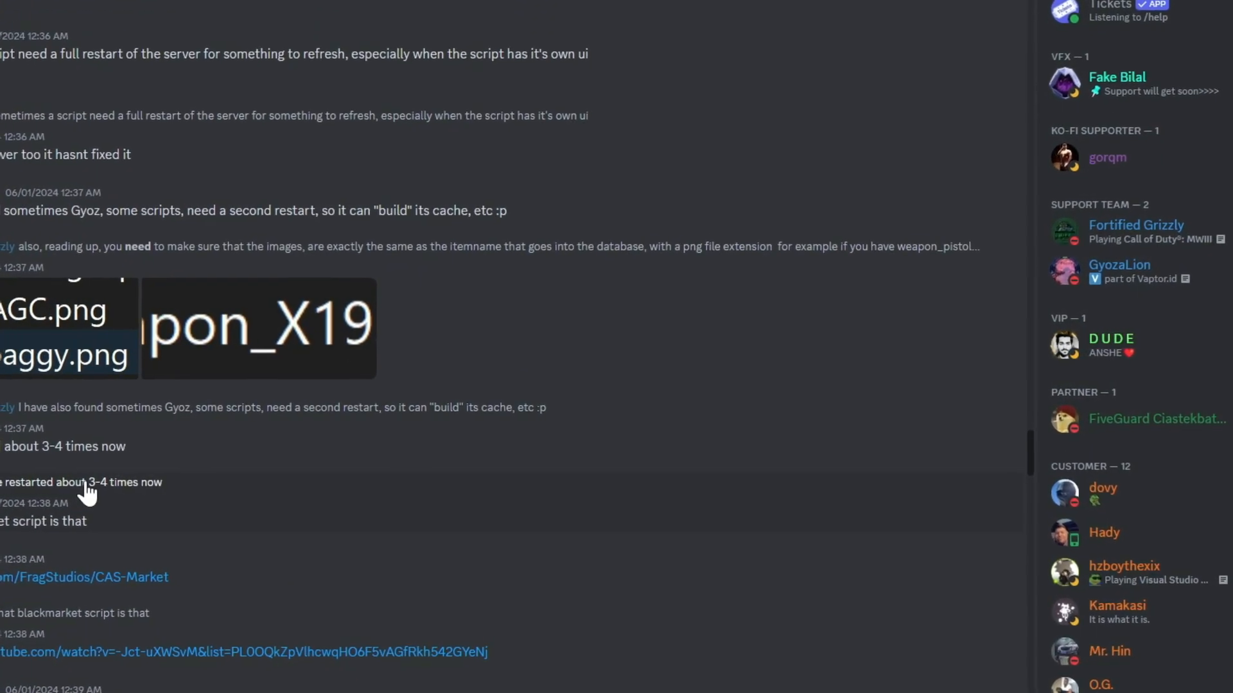